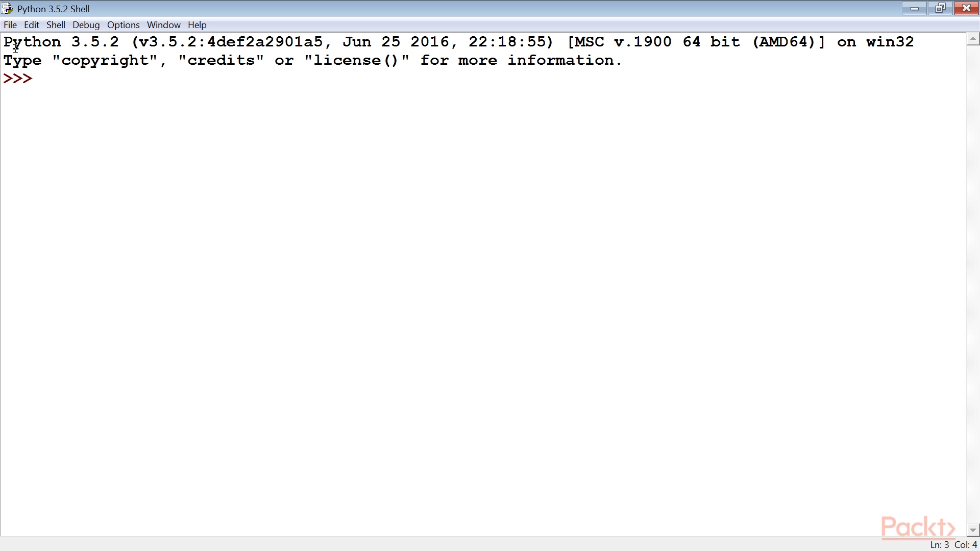
# - Open the sec04_v01a.py script so the shell restarts with it
pyautogui.click(9, 25)
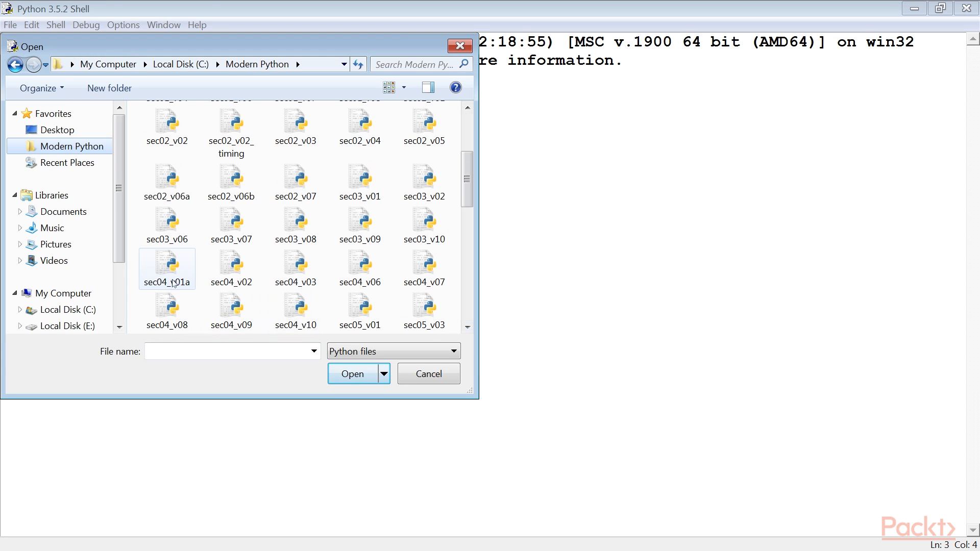
pyautogui.click(89, 24)
pyautogui.write('from pathlib import Path')
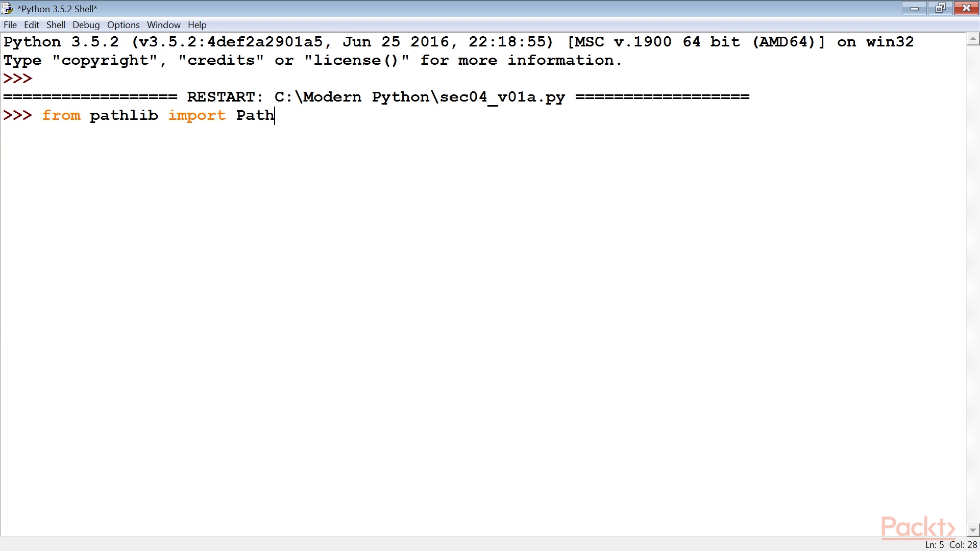
# - Run 'from pathlib import Path' and 'from argparse import Namespace' in the shell
pyautogui.press('enter')
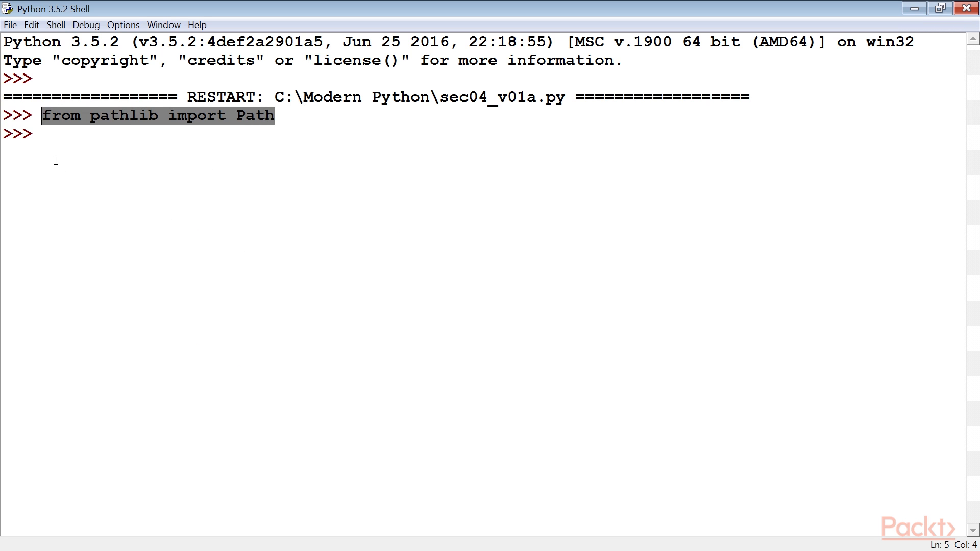
pyautogui.moveTo(72, 141)
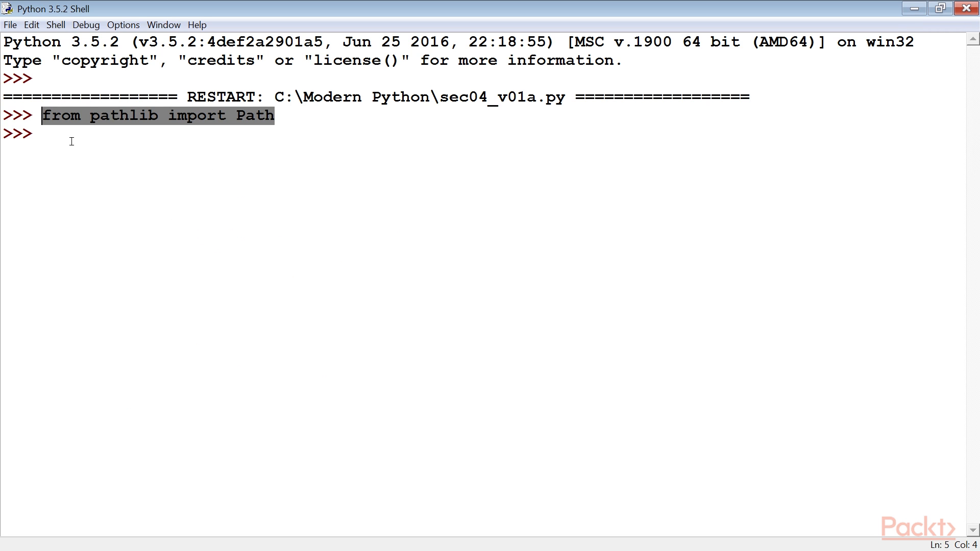
pyautogui.doubleClick(123, 116)
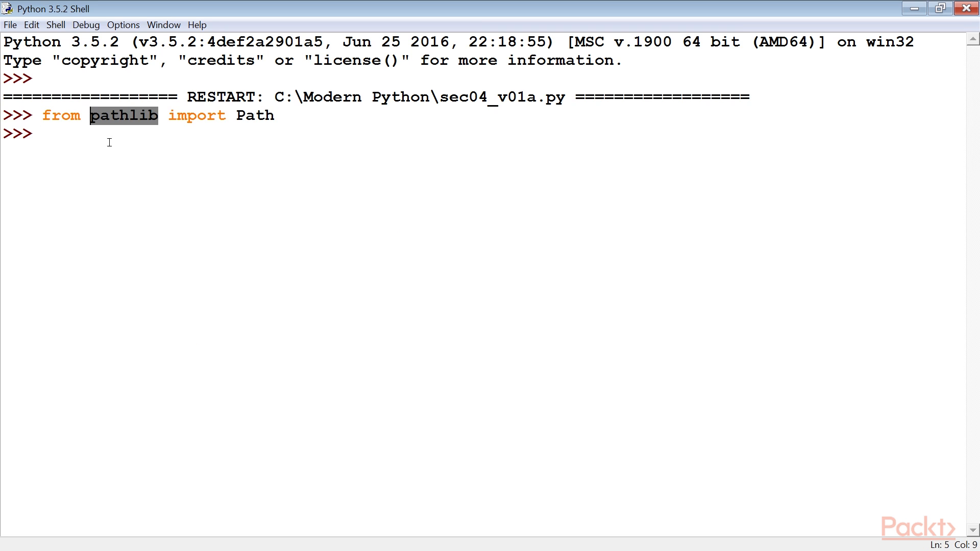
pyautogui.write('from argparse import Namespace')
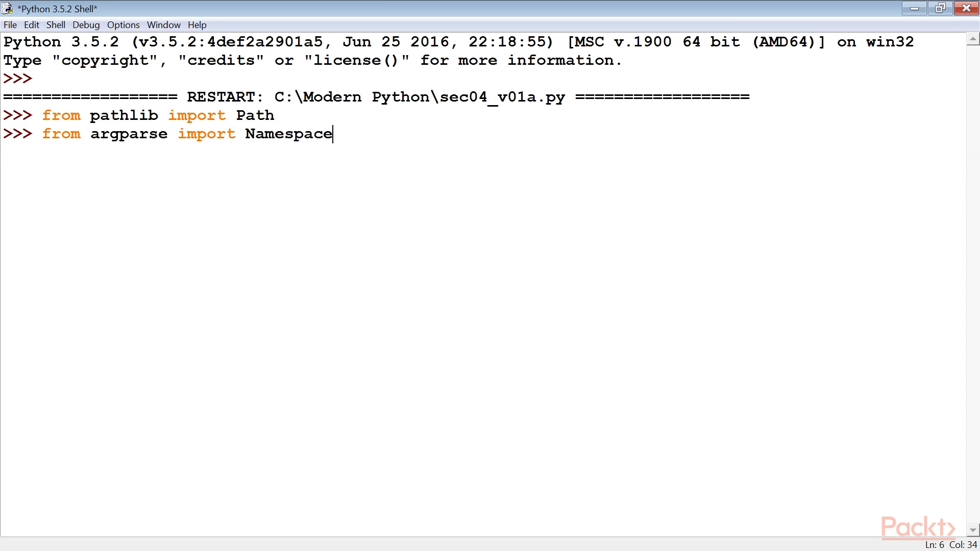
pyautogui.press('enter')
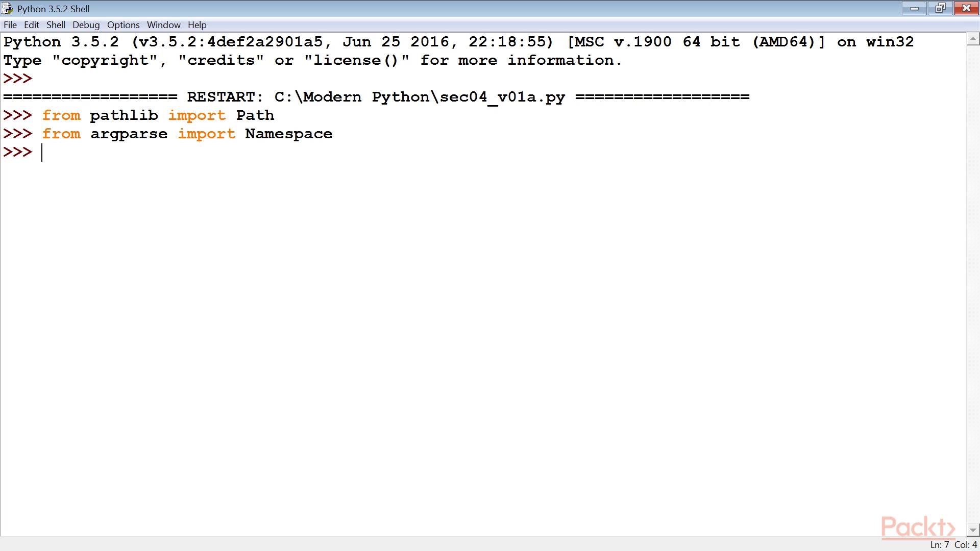
pyautogui.moveTo(53, 288)
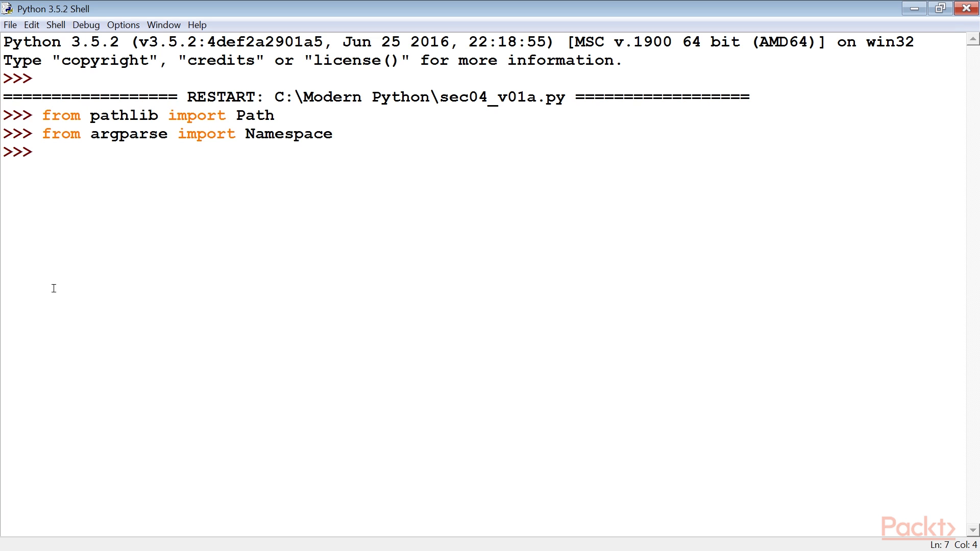
# - Enter options Namespace with input, file1 sec04_v09.py and file2 paths, highlighting the arguments
pyautogui.doubleClick(128, 133)
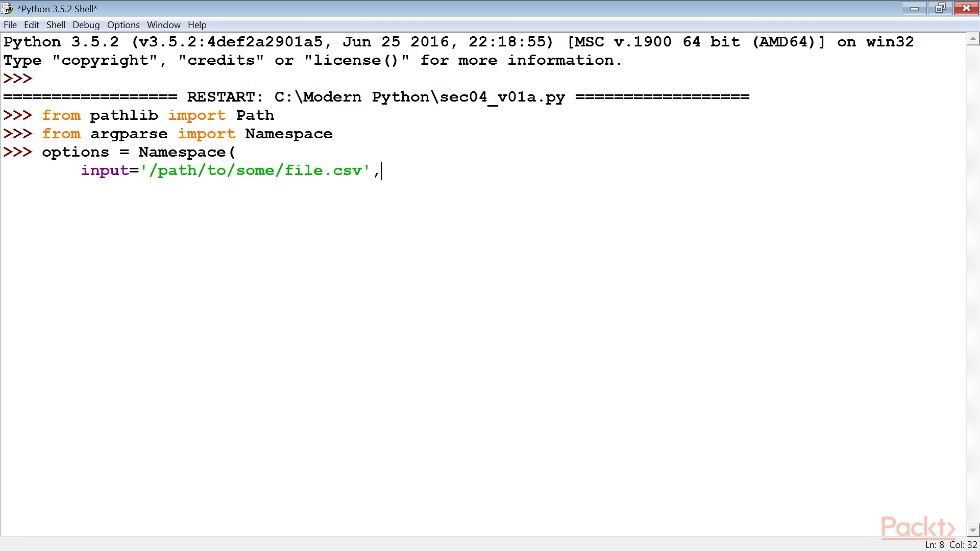
pyautogui.write('file1=r"C:\\Modern Python\\sec04_v09.py",')
pyautogui.write('file2=r"C:\\Modern Python\\sec03_v10.py",')
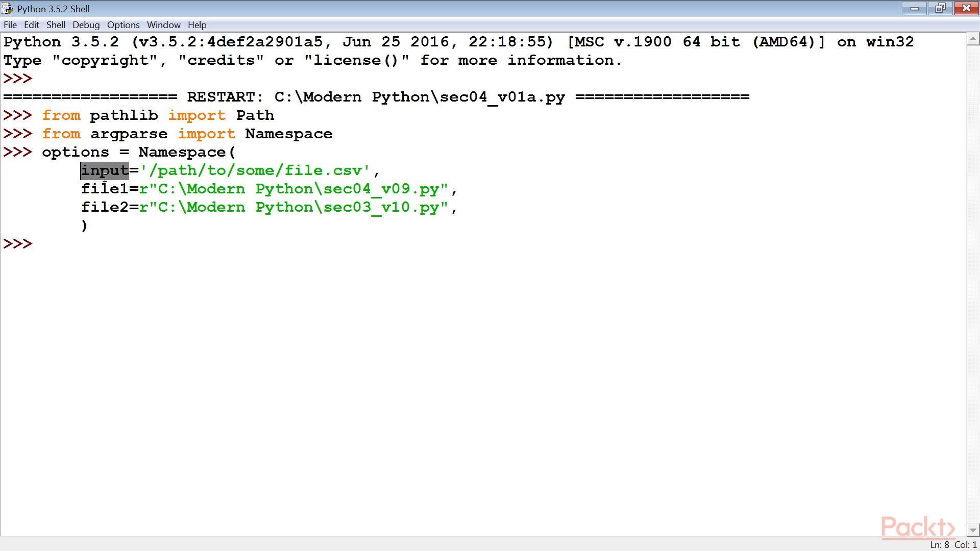
pyautogui.click(103, 207)
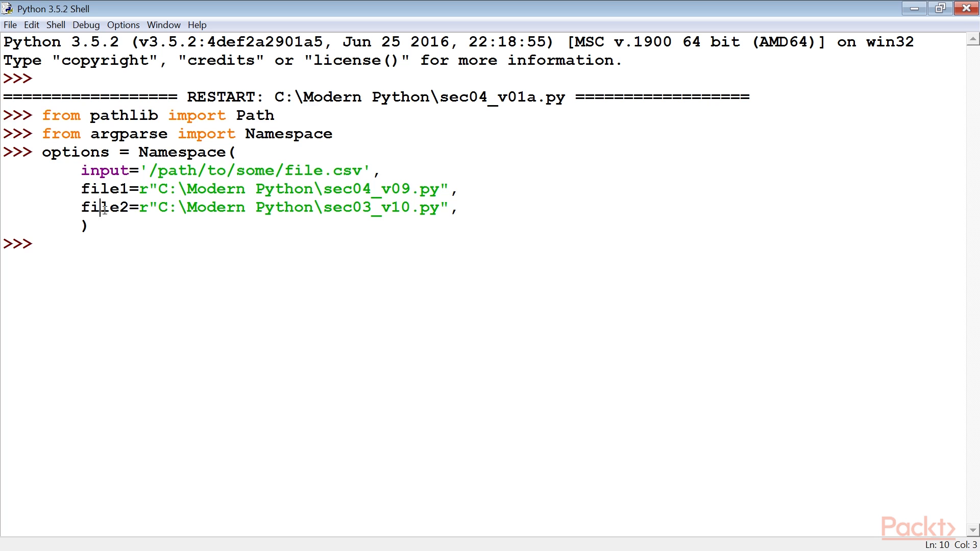
pyautogui.doubleClick(104, 208)
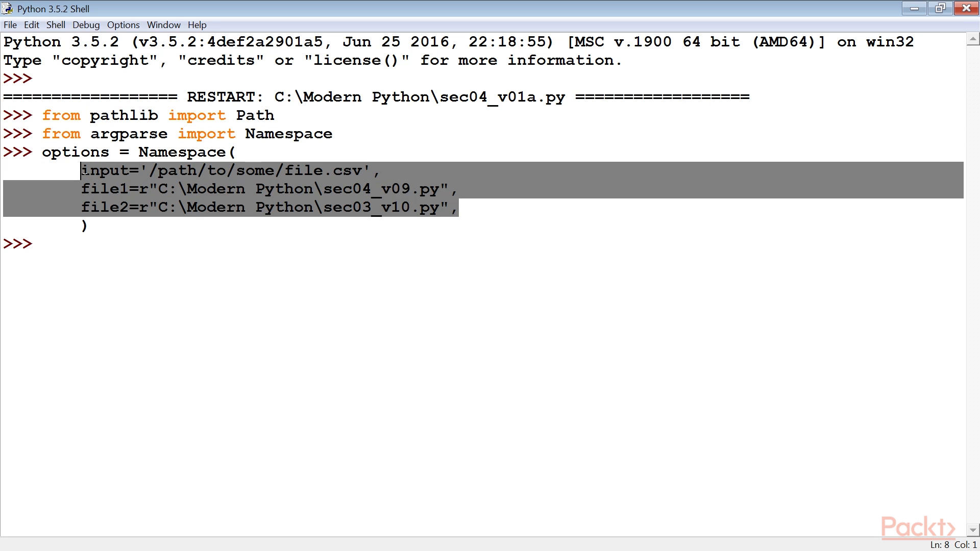
pyautogui.click(384, 170)
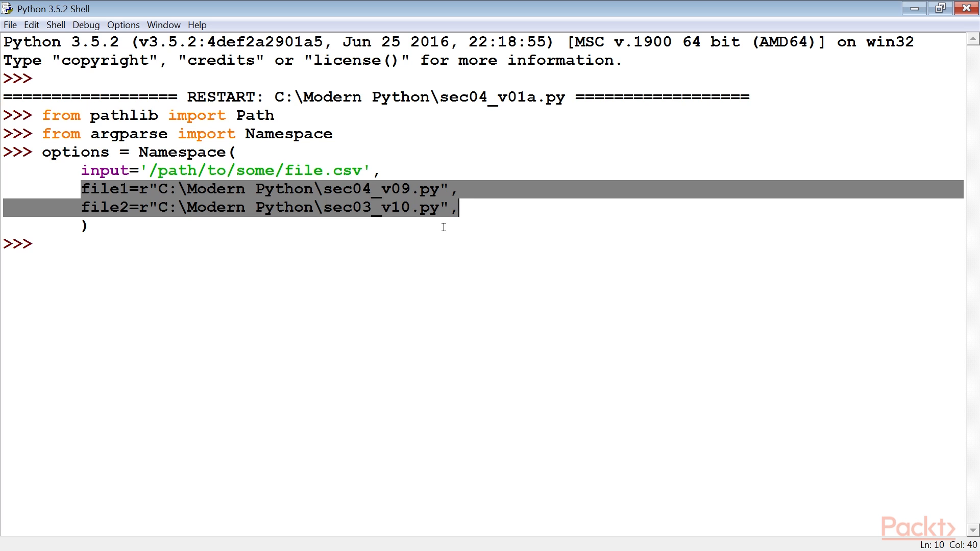
pyautogui.moveTo(170, 259)
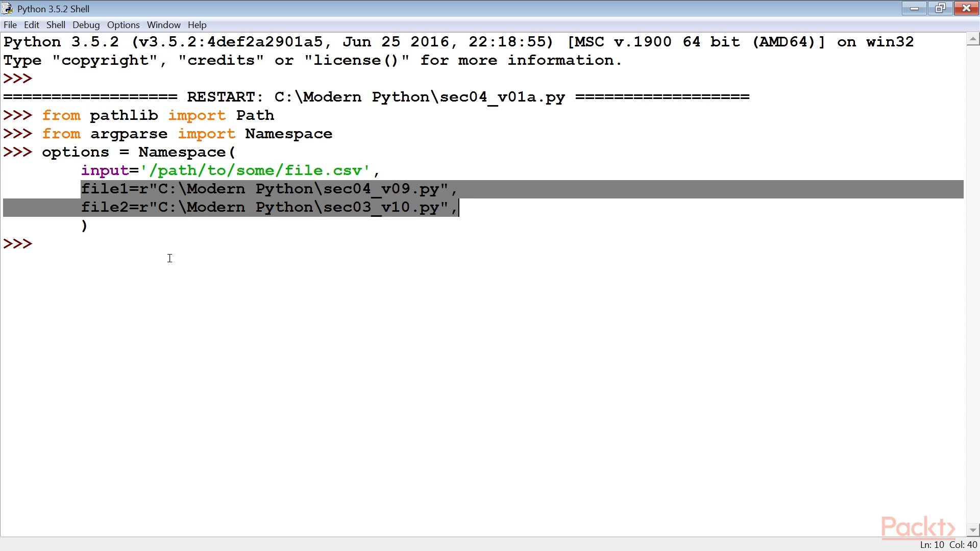
pyautogui.doubleClick(127, 133)
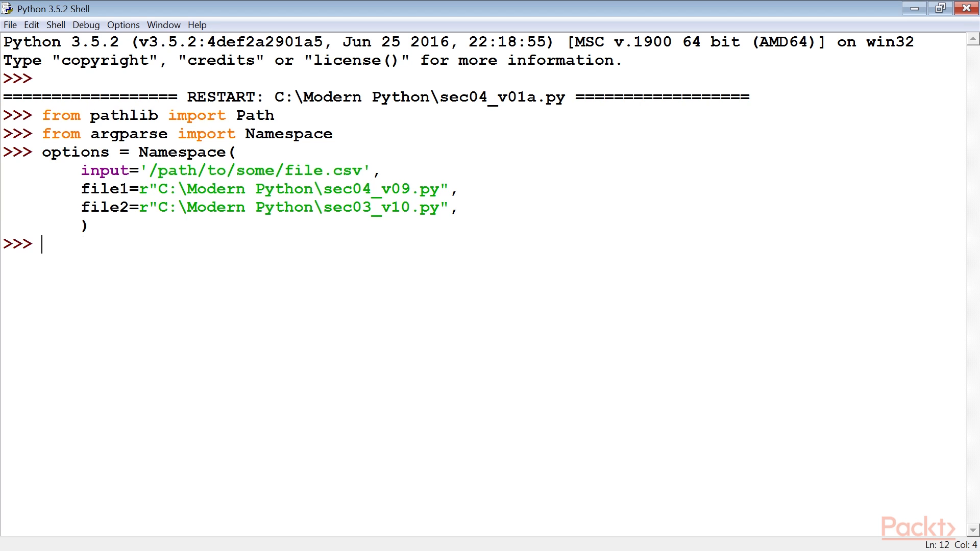
# - Evaluate input_path = Path(options.input), showing WindowsPath('/path/to/some/file.csv')
pyautogui.write('input_path = Path(options.input)')
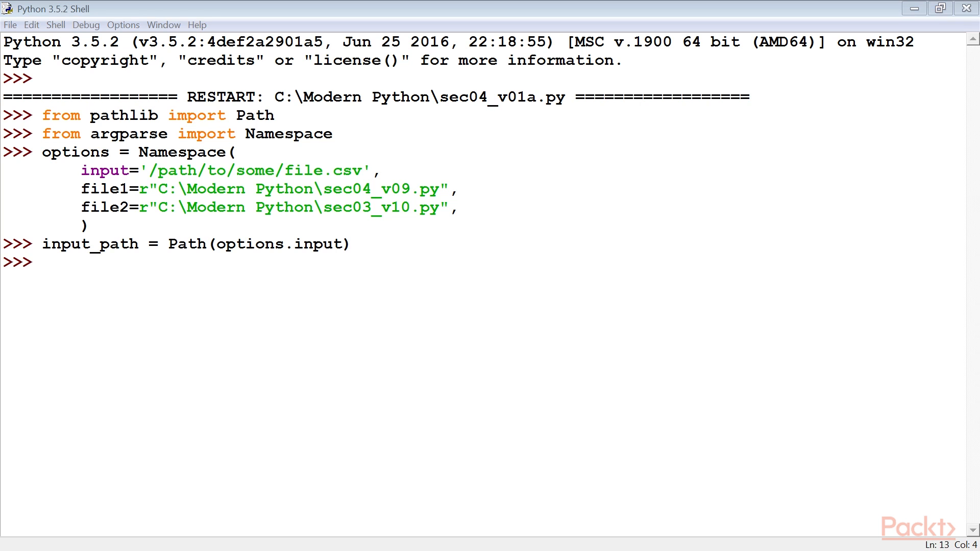
pyautogui.write('input_path')
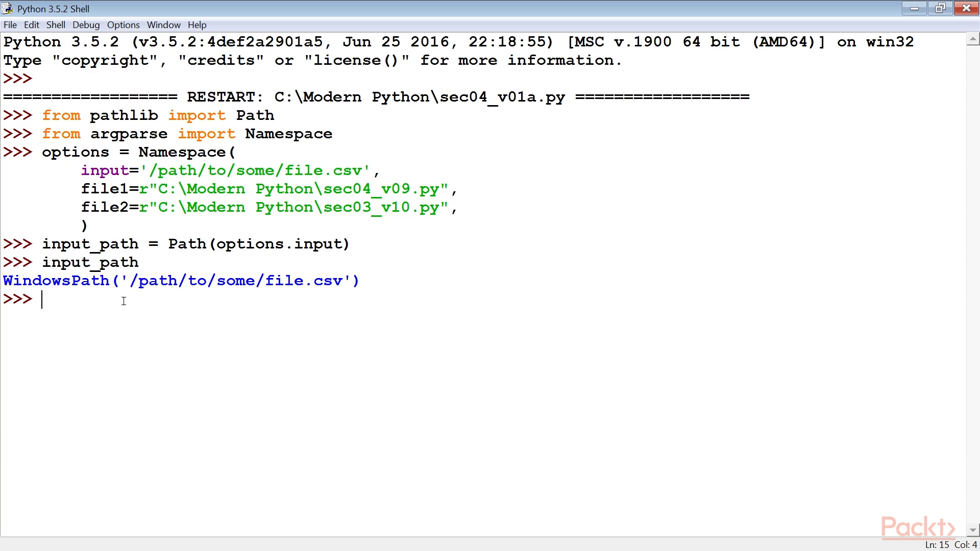
pyautogui.moveTo(223, 271)
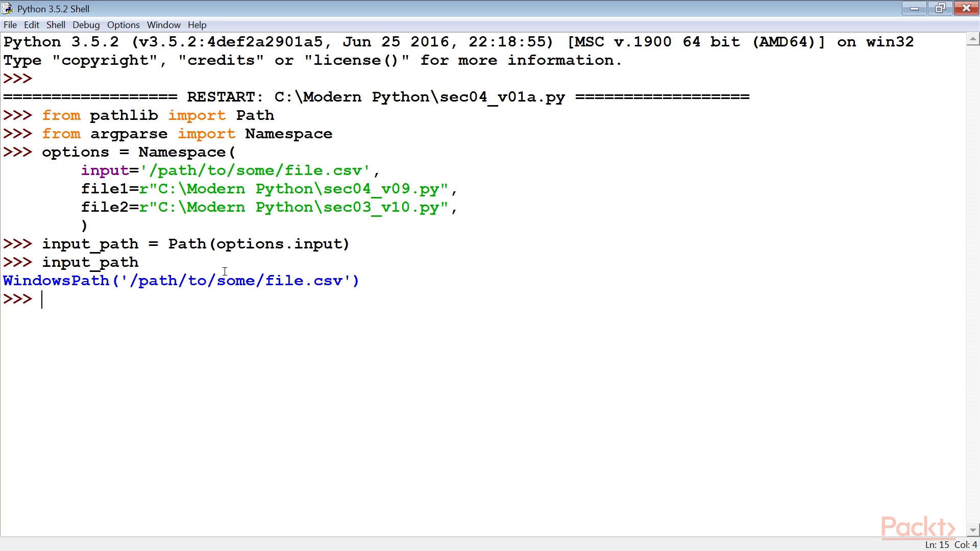
pyautogui.doubleClick(318, 244)
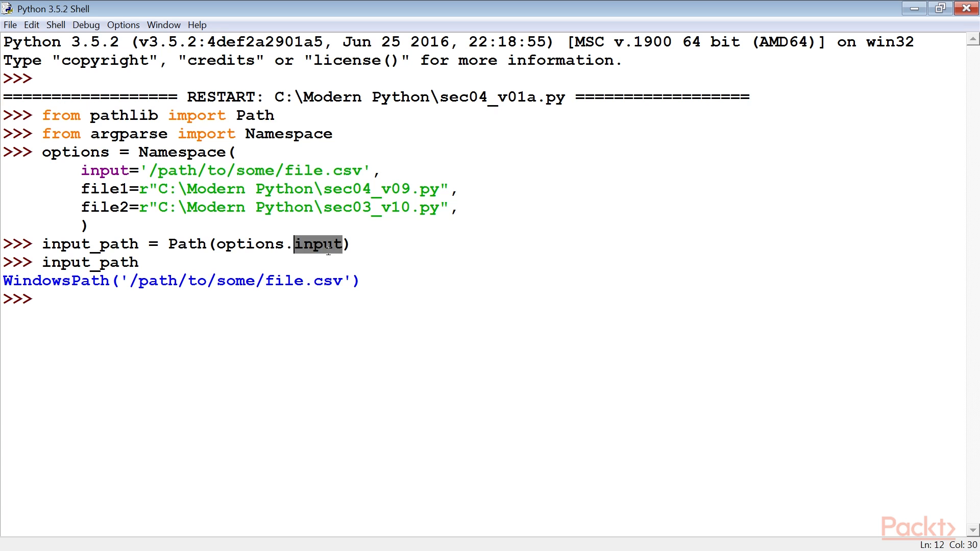
pyautogui.moveTo(332, 260)
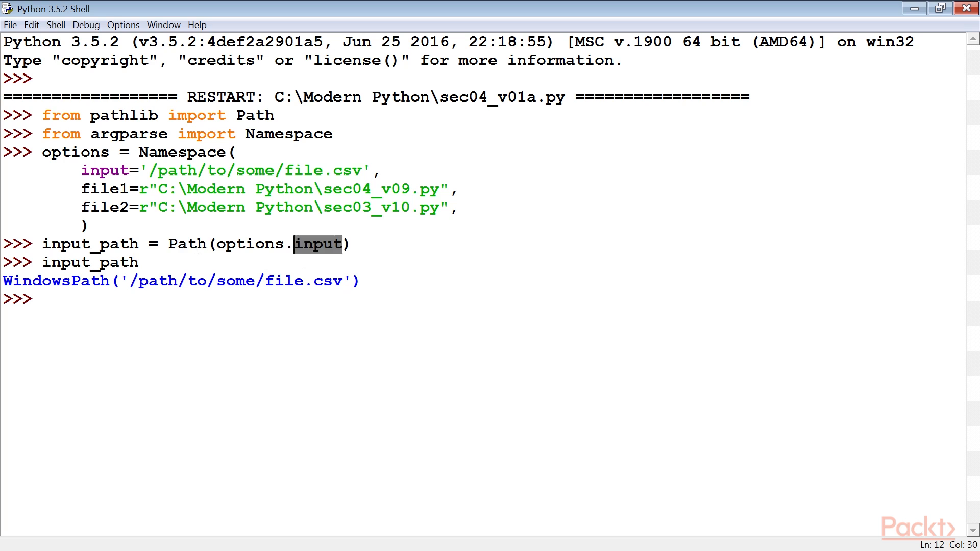
pyautogui.doubleClick(186, 244)
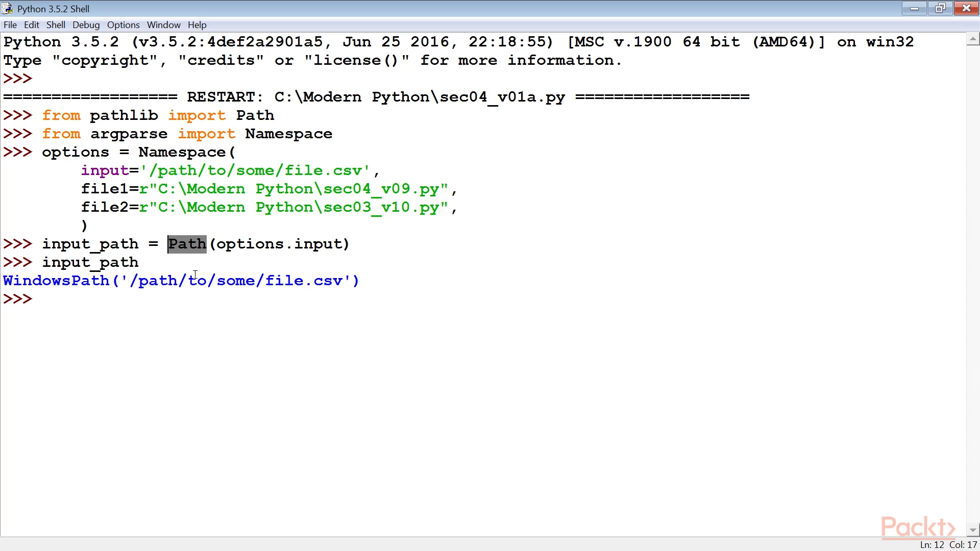
pyautogui.moveTo(195, 276)
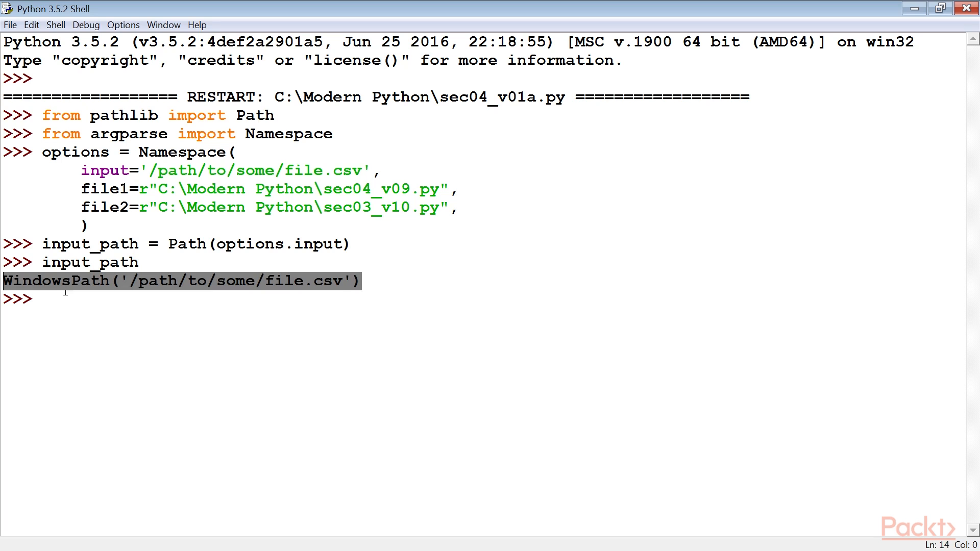
# - Evaluate output_path = input_path.with_suffix('.out'), giving WindowsPath('/path/to/some/file.out')
pyautogui.write("output_path = input_path.with_suffix('.out')")
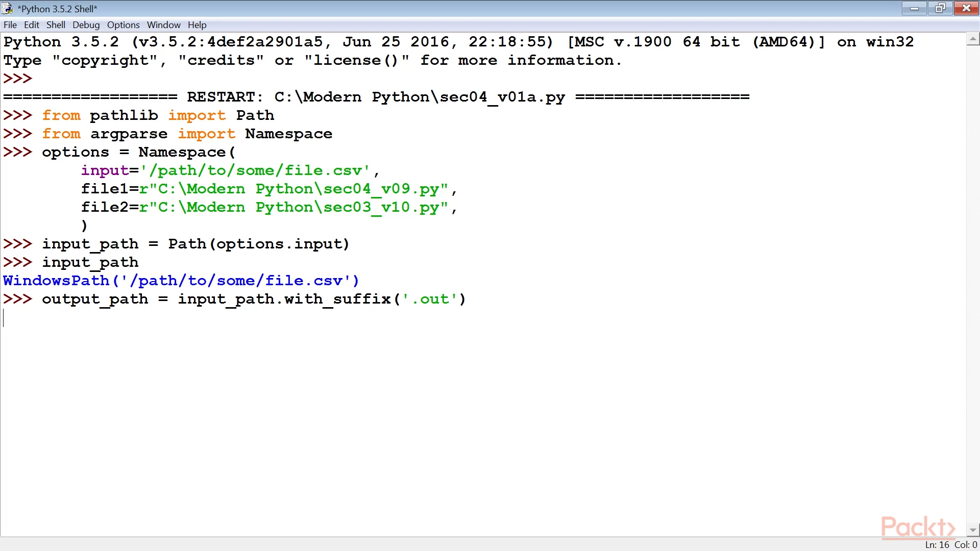
pyautogui.write('output_path')
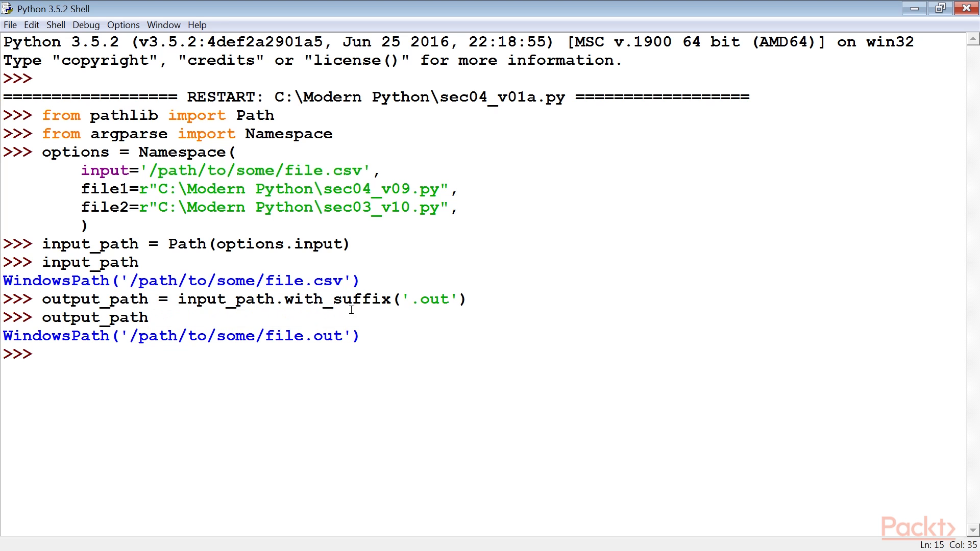
pyautogui.doubleClick(336, 298)
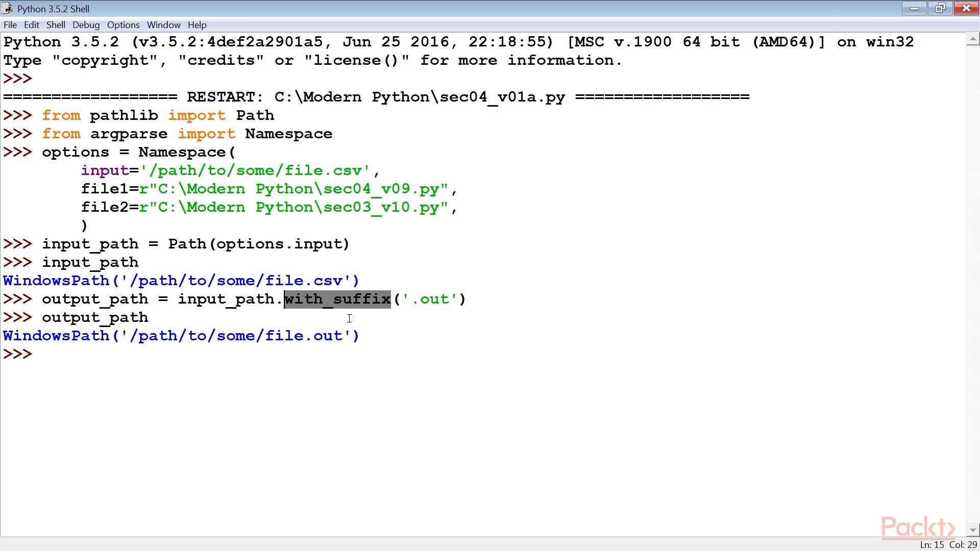
pyautogui.moveTo(248, 321)
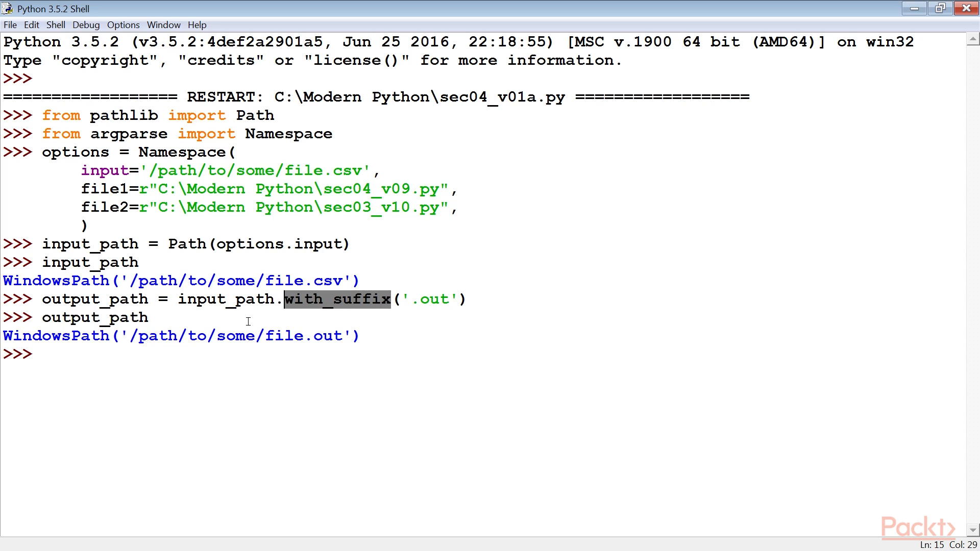
pyautogui.moveTo(183, 323)
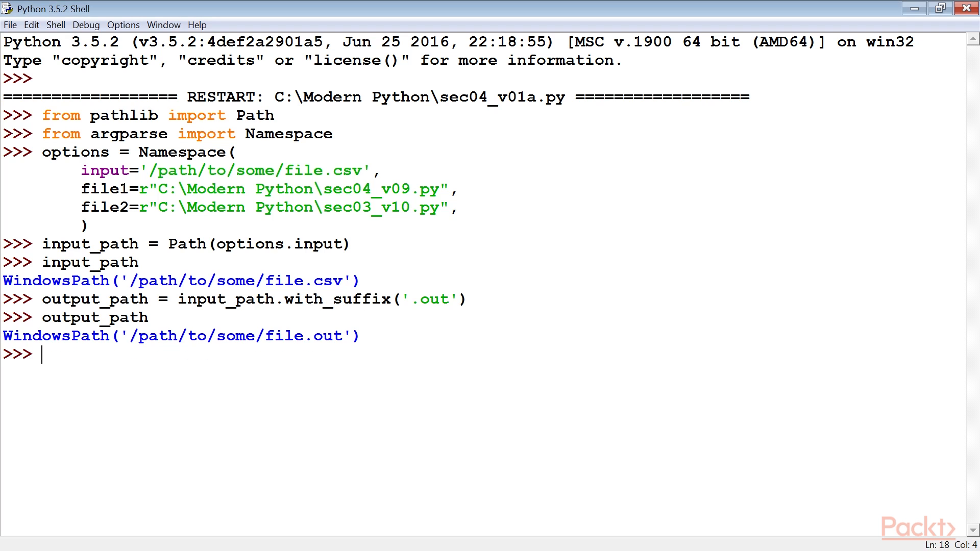
# - Re-enter input_path = Path(options.input) and highlight Path and the file.csv result
pyautogui.write('input_path = Path(options.input)')
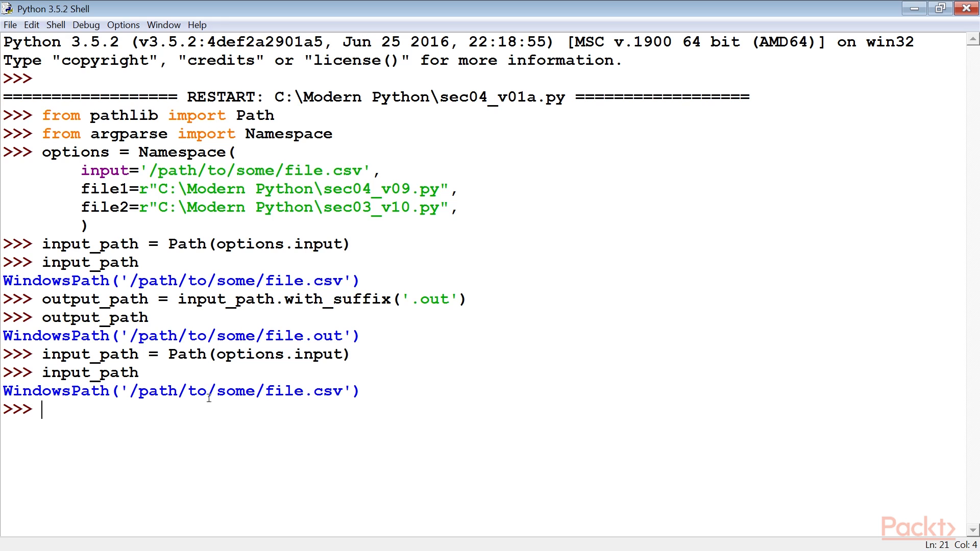
pyautogui.doubleClick(186, 355)
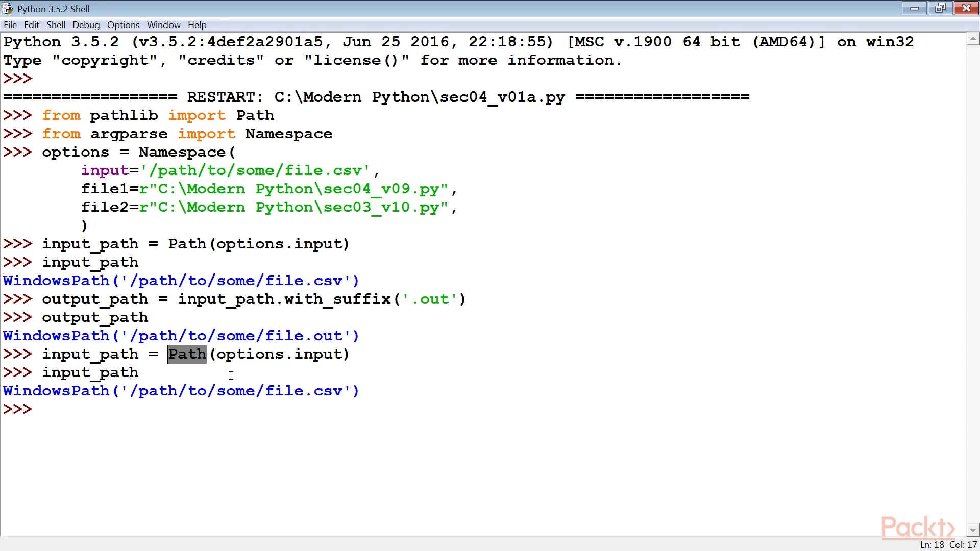
pyautogui.doubleClick(318, 355)
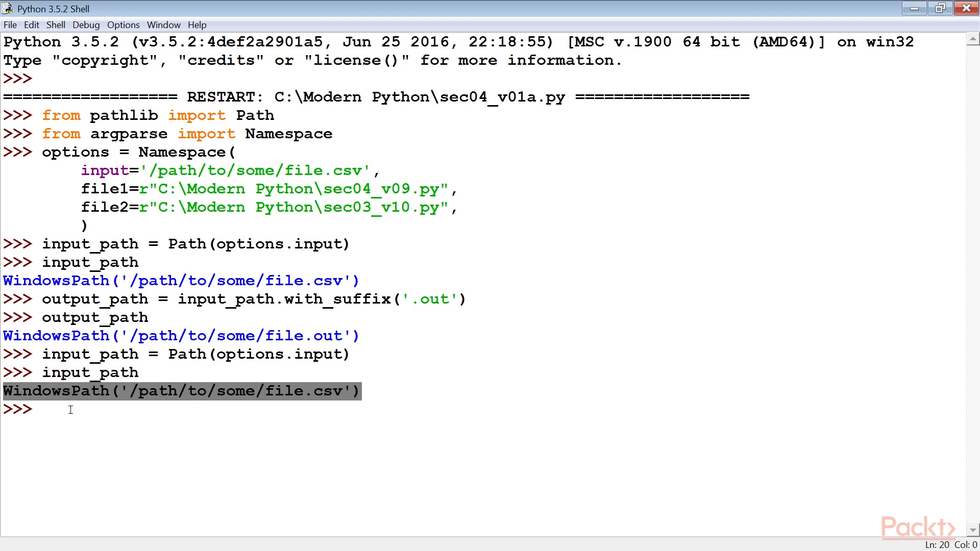
pyautogui.moveTo(83, 420)
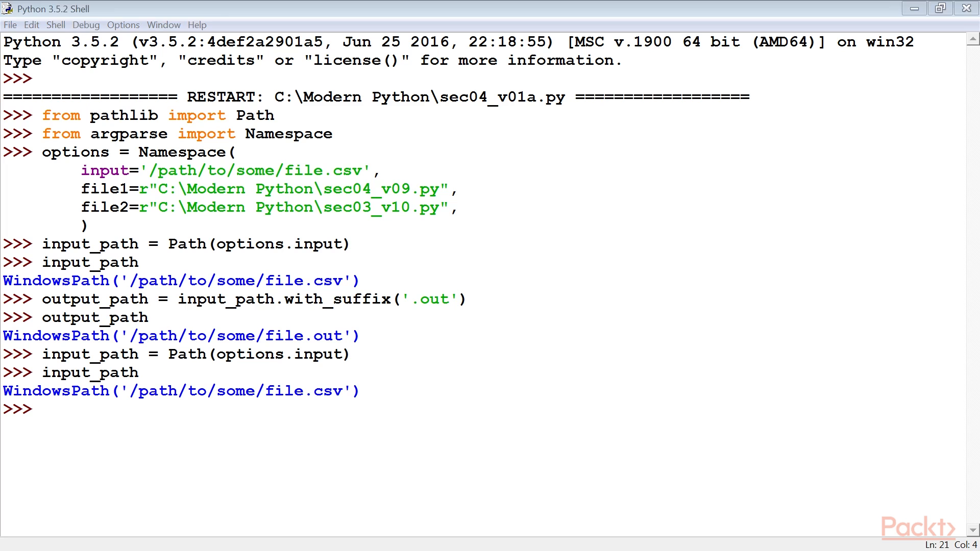
# - Store input_directory and the _pass stem, then enter output_path with a .csv suffix
pyautogui.write('input_directory = input_path.parent')
pyautogui.write('input_stem = input_path.stem')
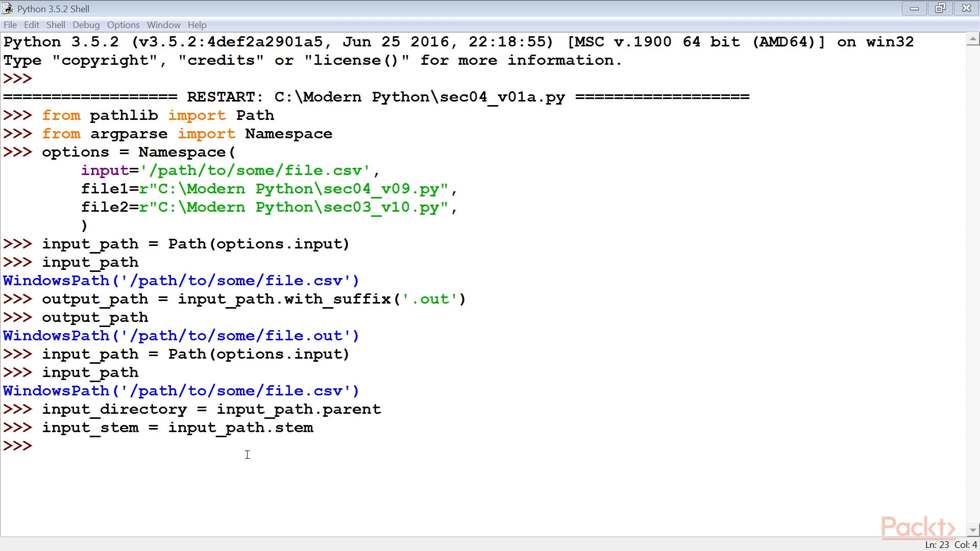
pyautogui.doubleClick(293, 429)
pyautogui.write('output_stem_pass = input_stem+"_pass"')
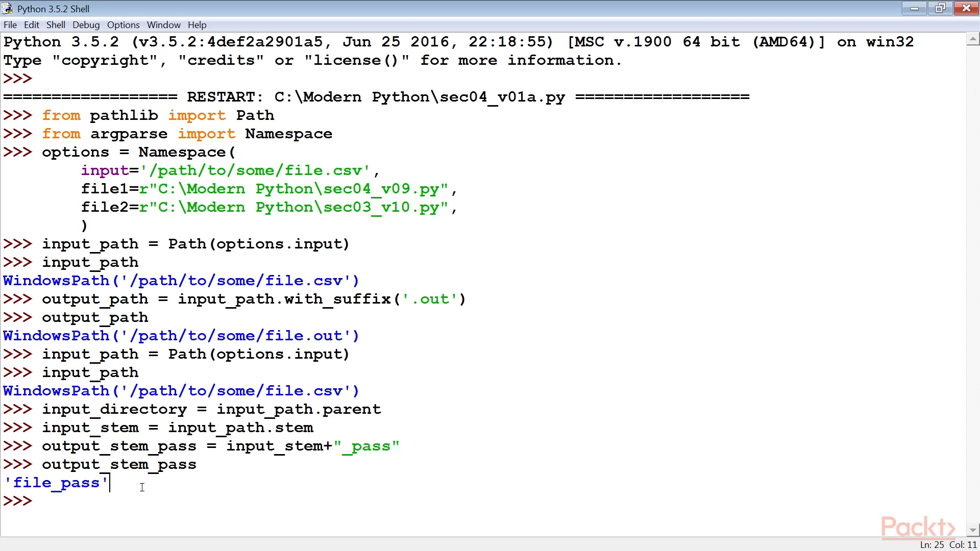
pyautogui.doubleClick(367, 446)
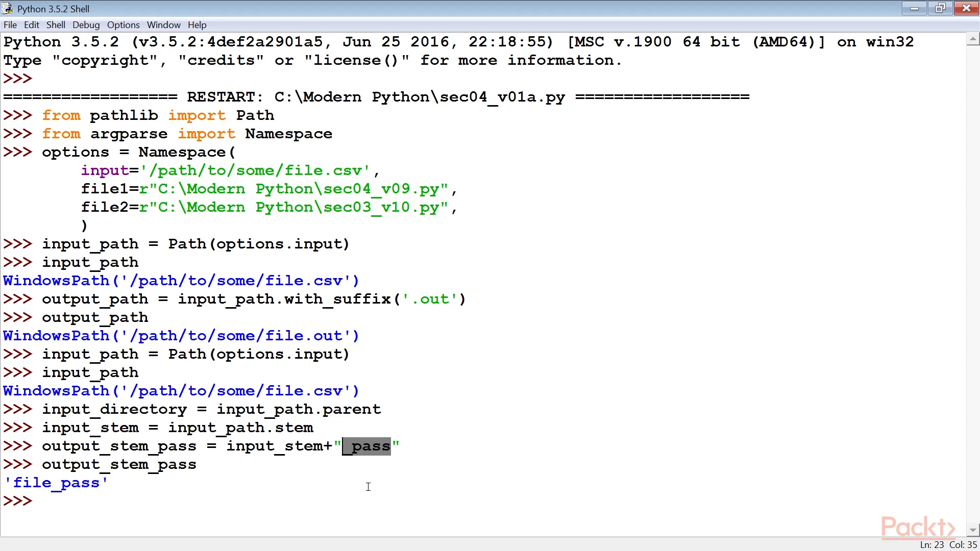
pyautogui.moveTo(117, 491)
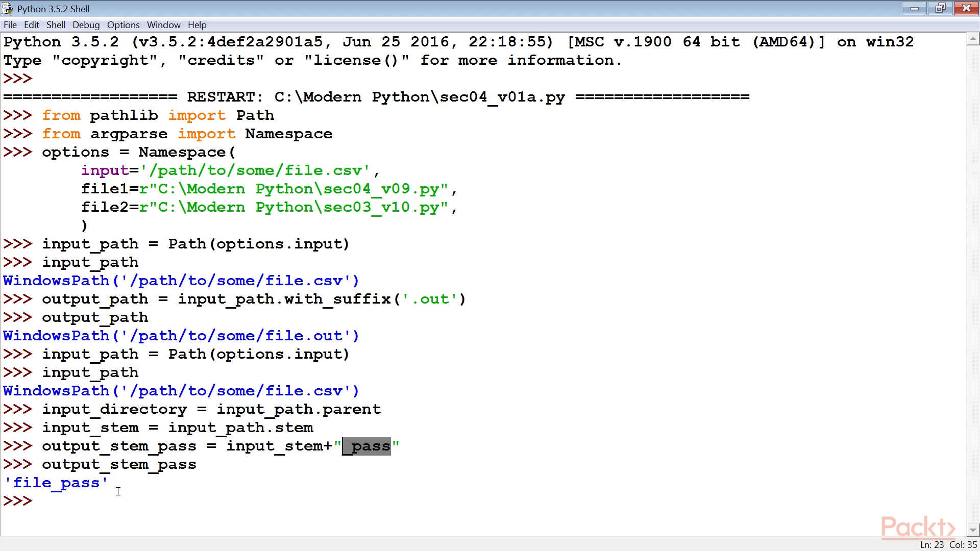
pyautogui.moveTo(112, 486)
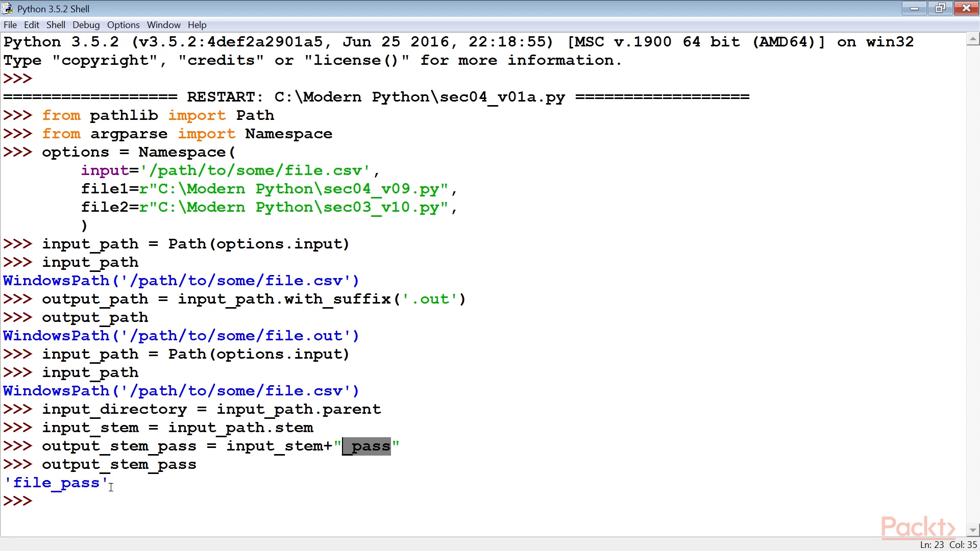
pyautogui.write("output_path = (input_directory / output_stem_pass).with_suffix('.csv')")
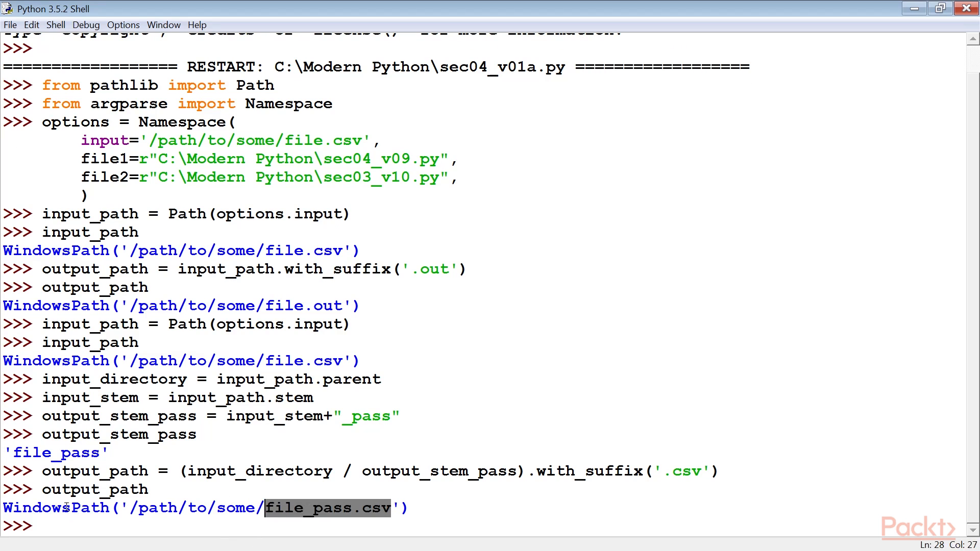
# - Show output_path as file_pass.csv, then re-enter input_path = Path(options.input)
pyautogui.click(56, 527)
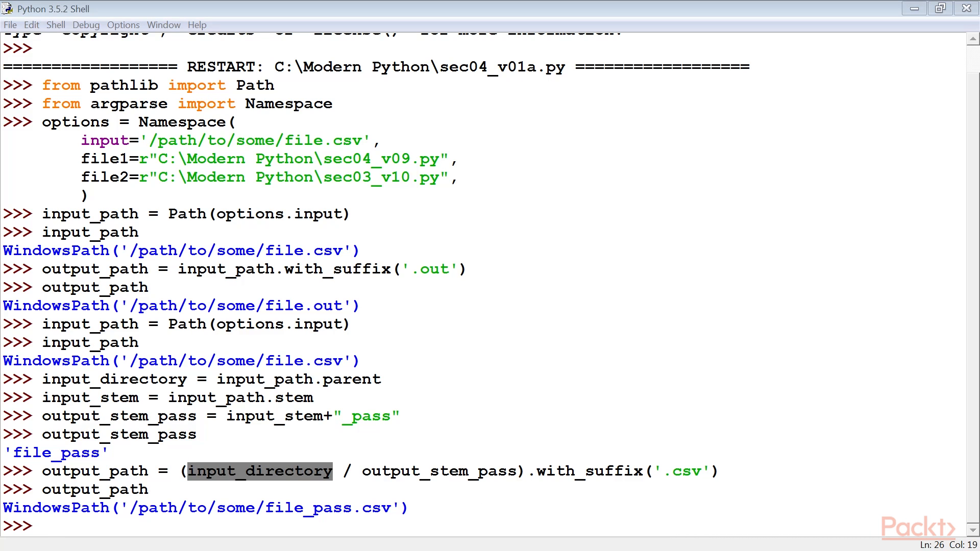
pyautogui.moveTo(436, 496)
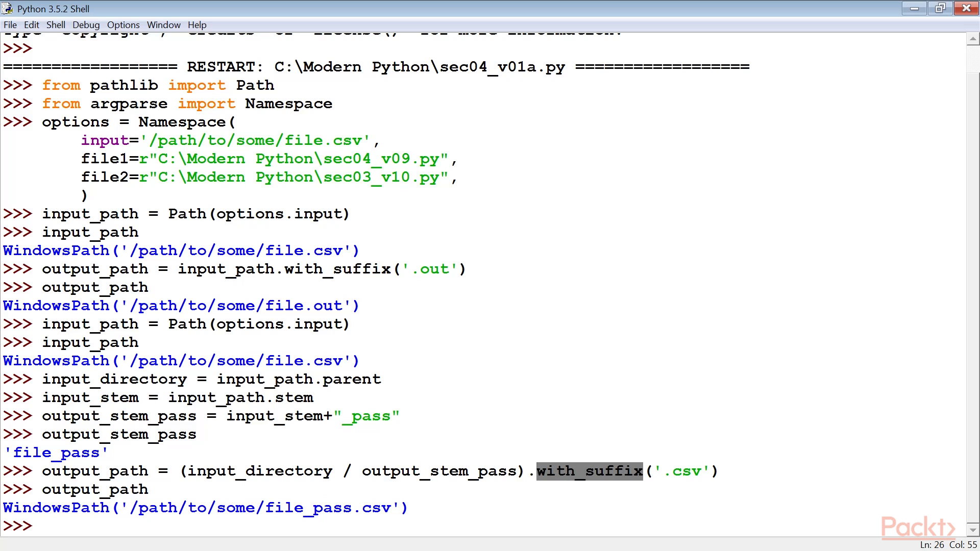
pyautogui.write('input_path = Path(options.input)')
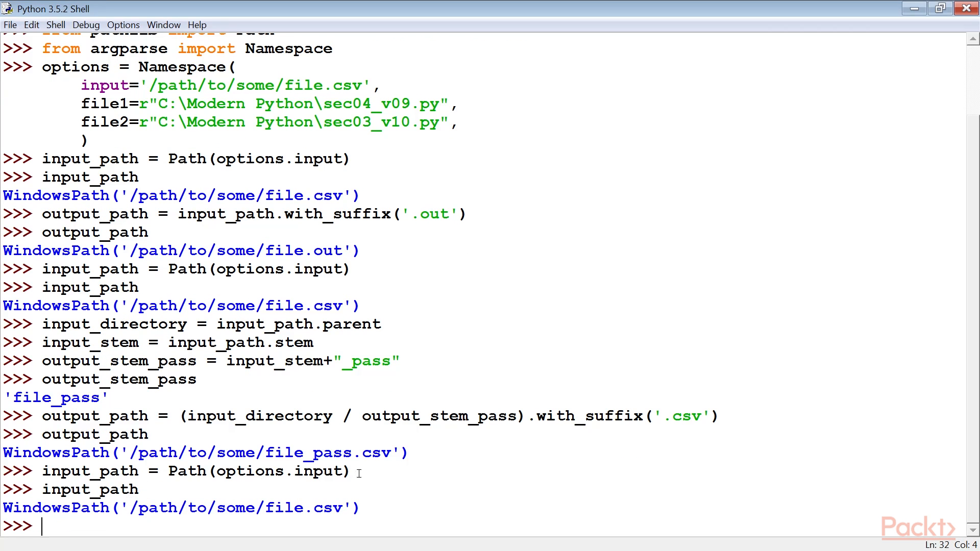
# - Highlight the options.input argument in the rebuilt input_path line
pyautogui.click(313, 472)
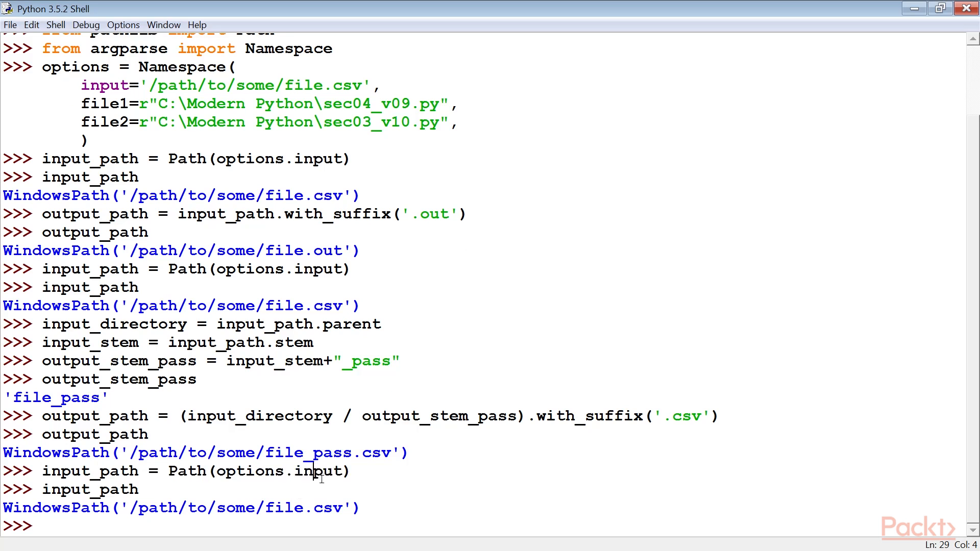
pyautogui.doubleClick(318, 471)
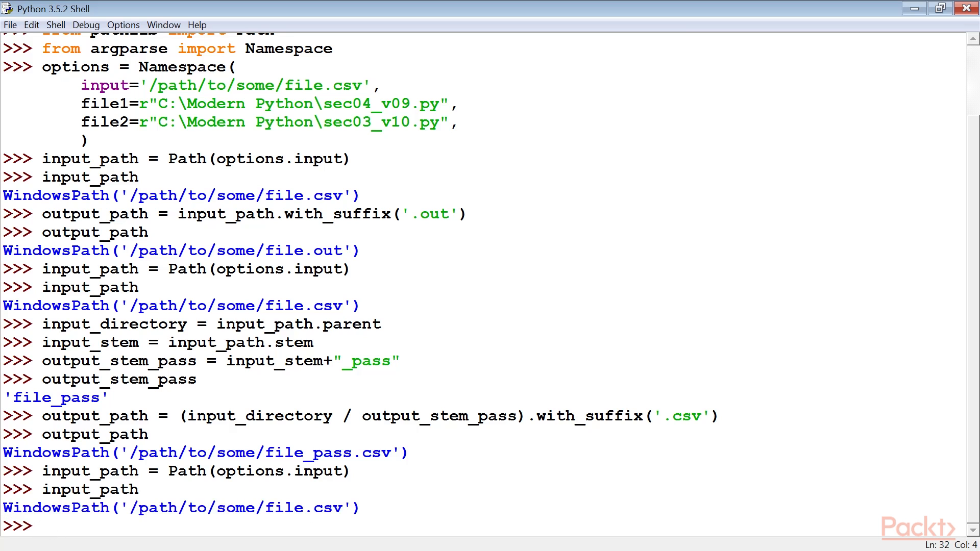
# - Define output_parent = input_path.parent / "output", showing /path/to/some/output
pyautogui.write('output_parent = input_path.parent / "output"')
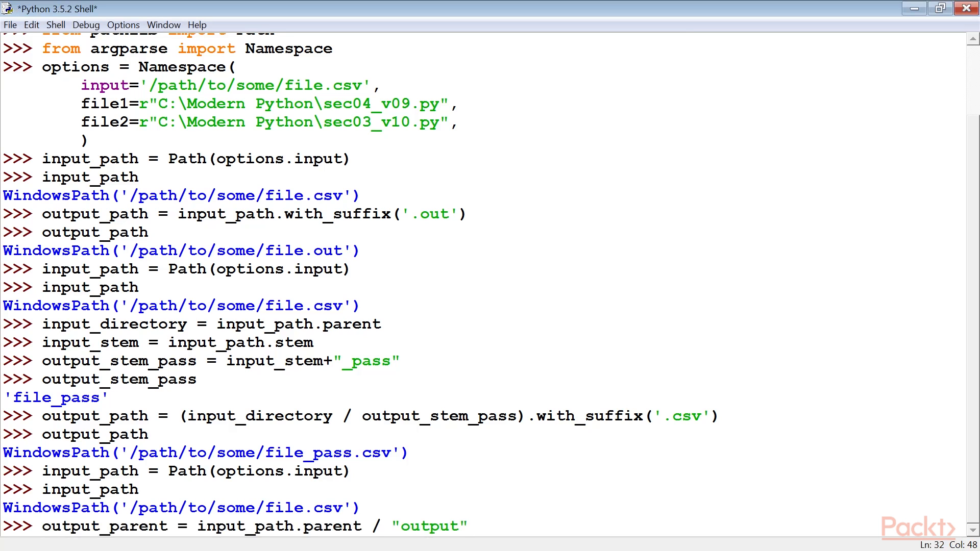
pyautogui.write('output_parent')
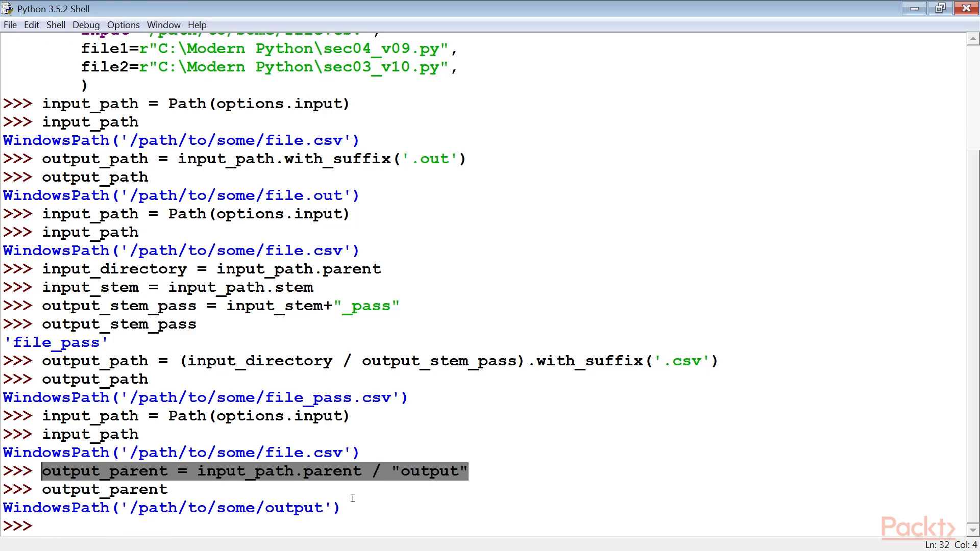
pyautogui.doubleClick(428, 472)
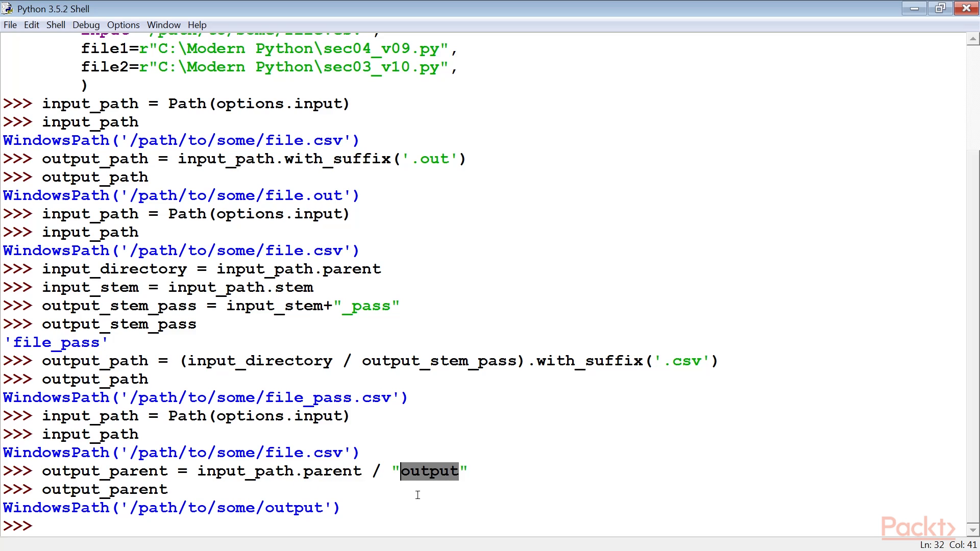
pyautogui.doubleClick(331, 471)
pyautogui.write("output_path = (output_parent / input_stem).with_suffix('.src')")
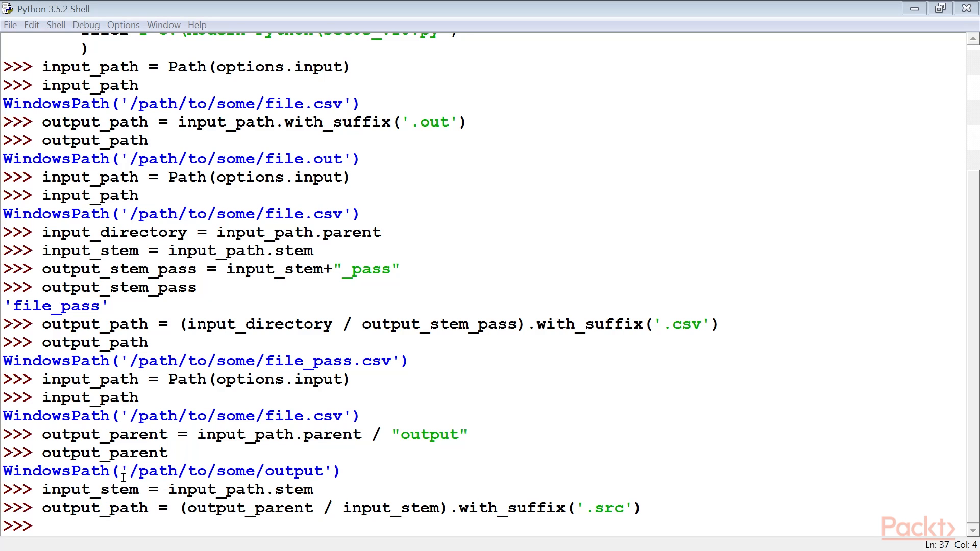
pyautogui.moveTo(125, 518)
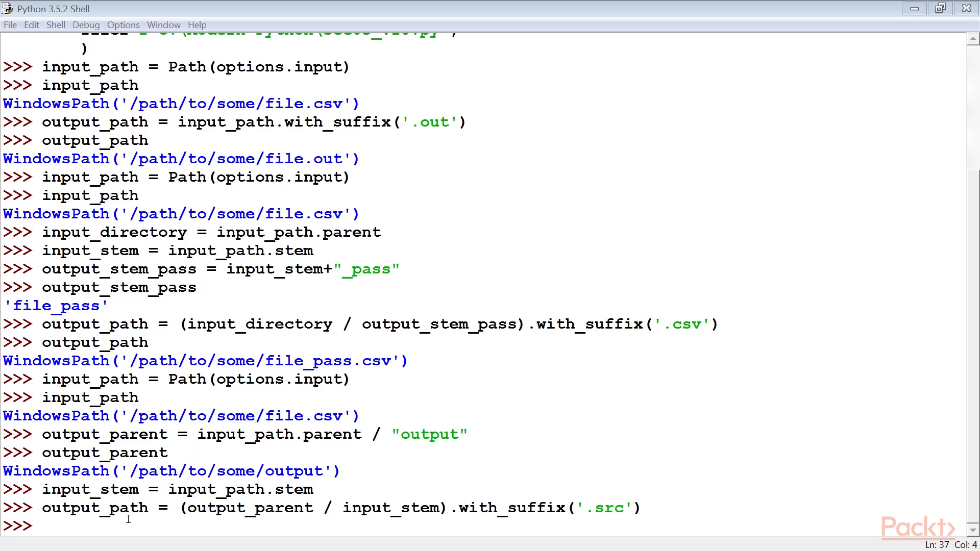
pyautogui.moveTo(625, 514)
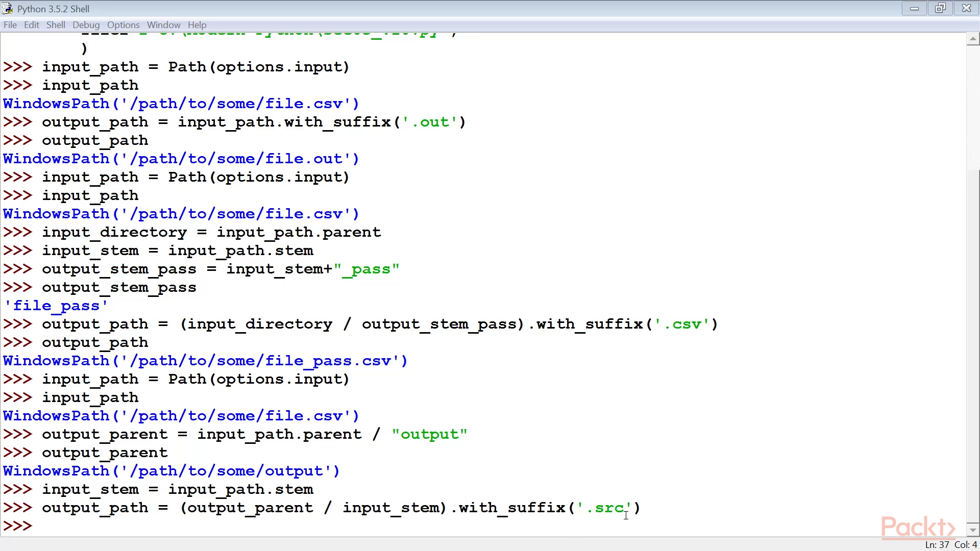
# - Build output_path as (output_parent / input_stem).with_suffix('.src'), highlighting its parts
pyautogui.doubleClick(603, 507)
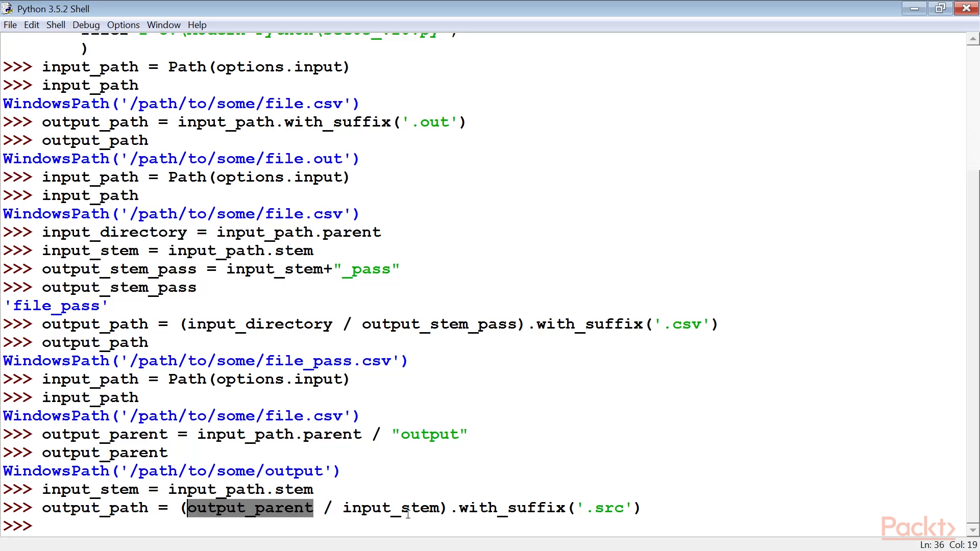
pyautogui.doubleClick(391, 507)
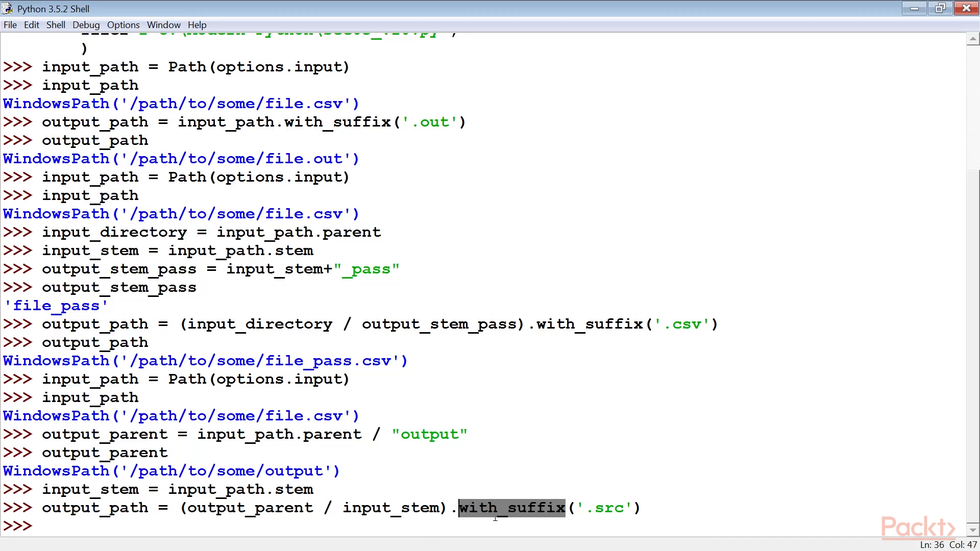
pyautogui.moveTo(149, 545)
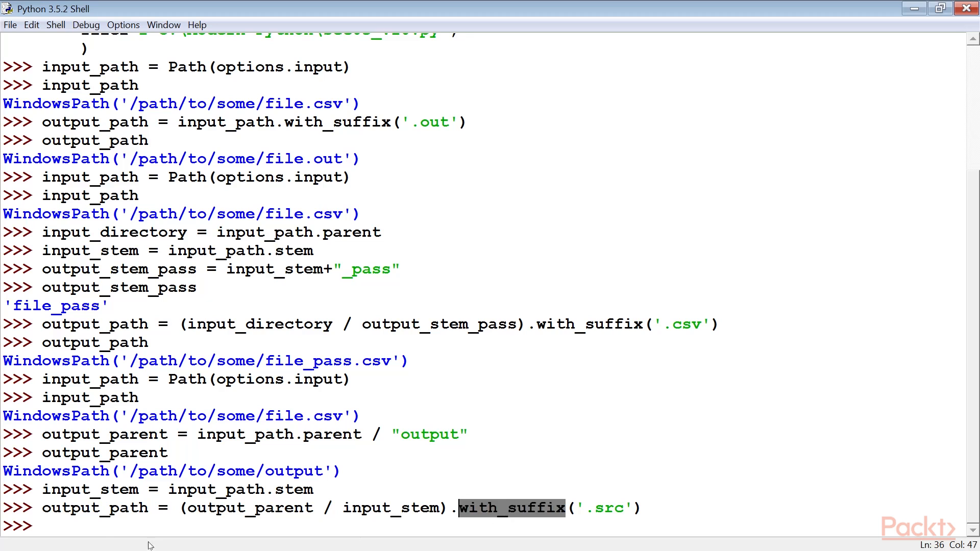
pyautogui.press('enter')
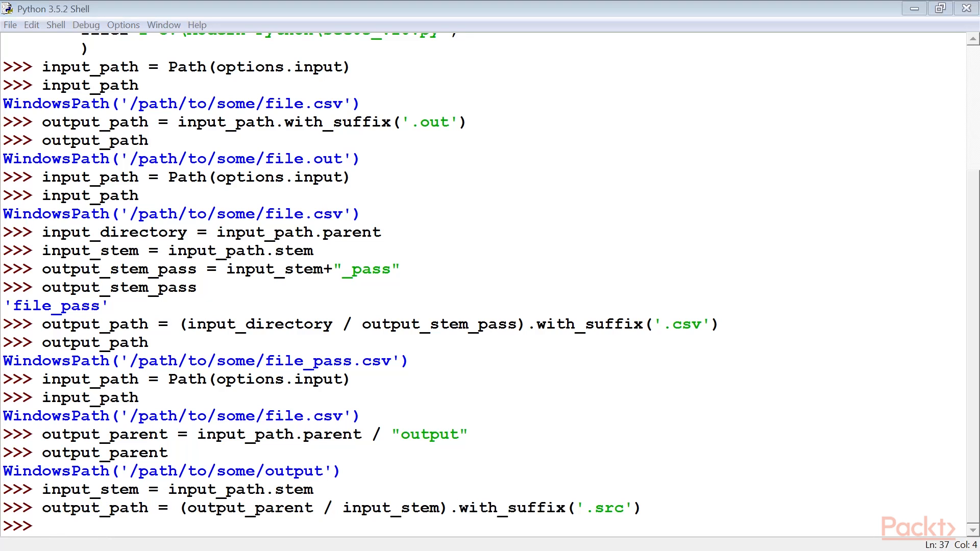
# - Rebuild file1_path, highlight both files' stat().st_mtime timestamps, then import datetime
pyautogui.write('file1_path = Path(options.file1)')
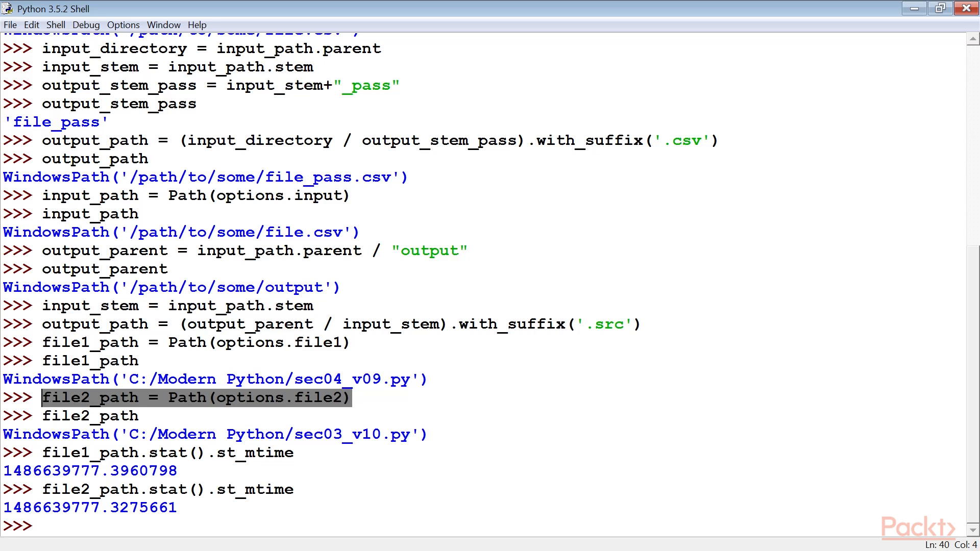
pyautogui.doubleClick(167, 453)
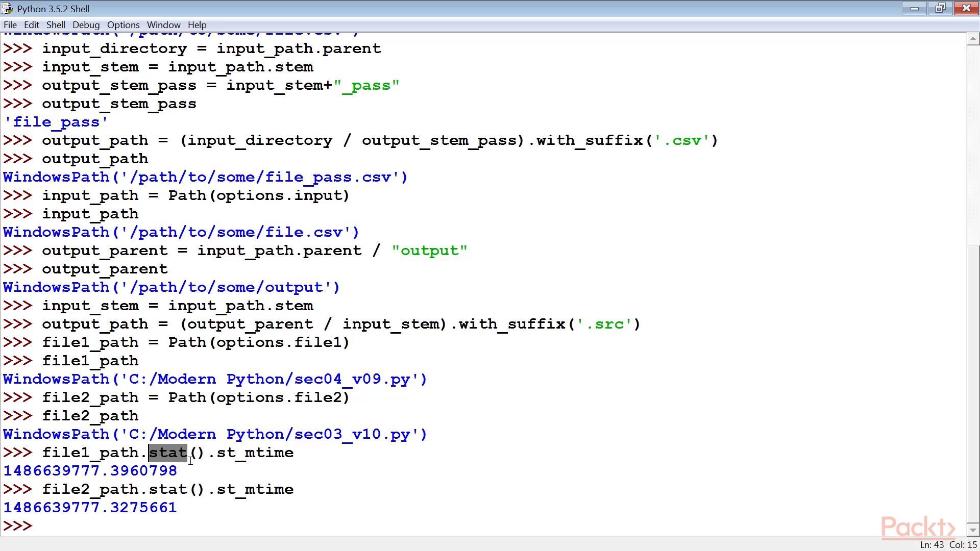
pyautogui.moveTo(206, 480)
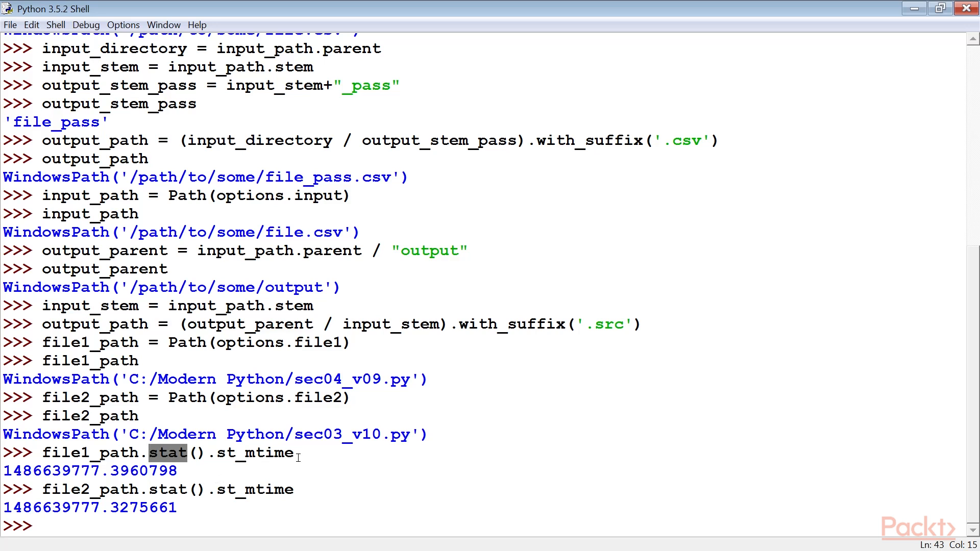
pyautogui.doubleClick(254, 453)
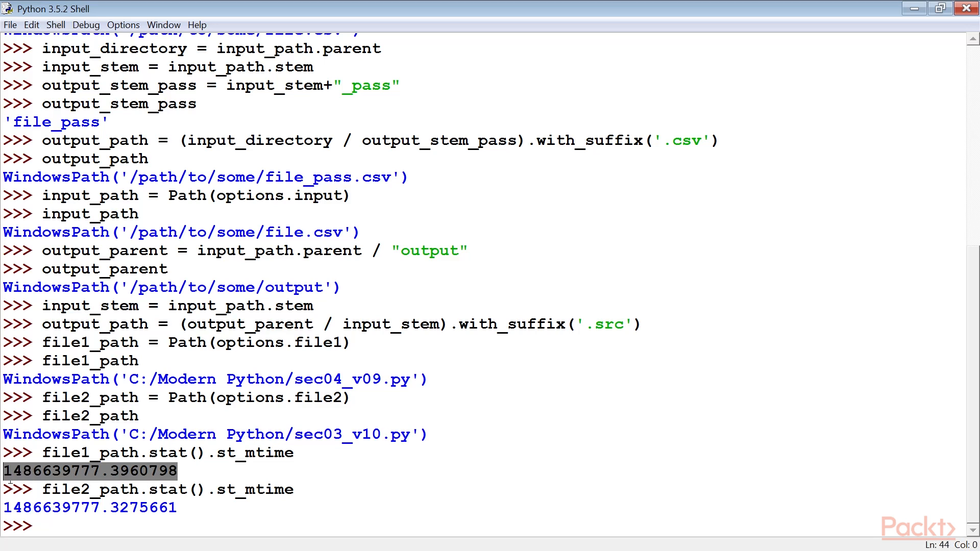
pyautogui.doubleClick(89, 507)
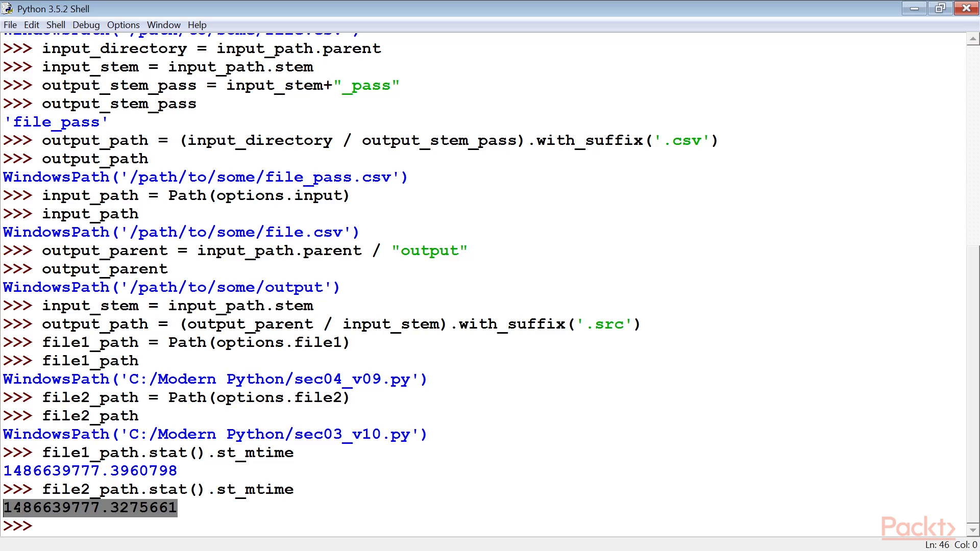
pyautogui.write('import datetime')
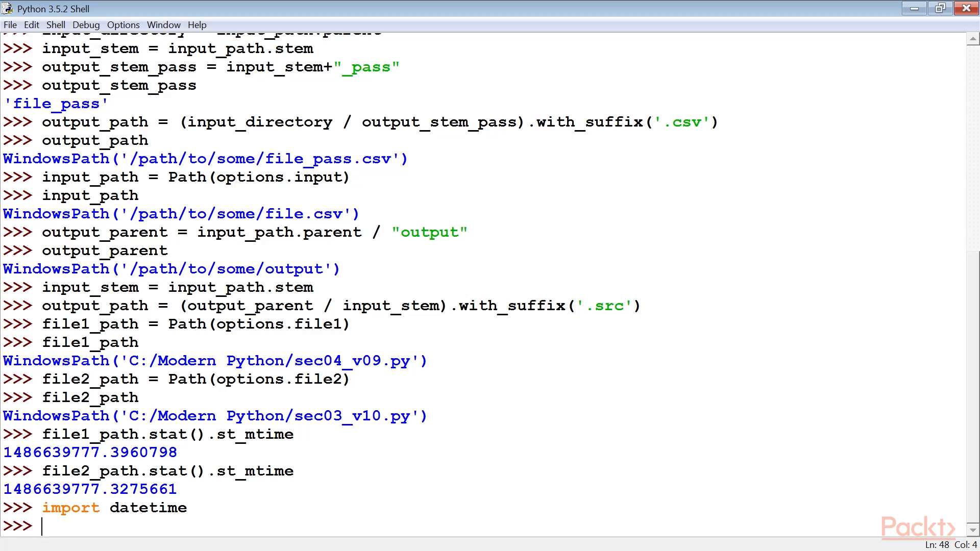
# - Convert mtime_1 to datetime(2017, 2, 9, 16, 59, 37) and rebuild input_path from options.input
pyautogui.doubleClick(147, 507)
pyautogui.write('mtime_1 = file1_path.stat().st_mtime')
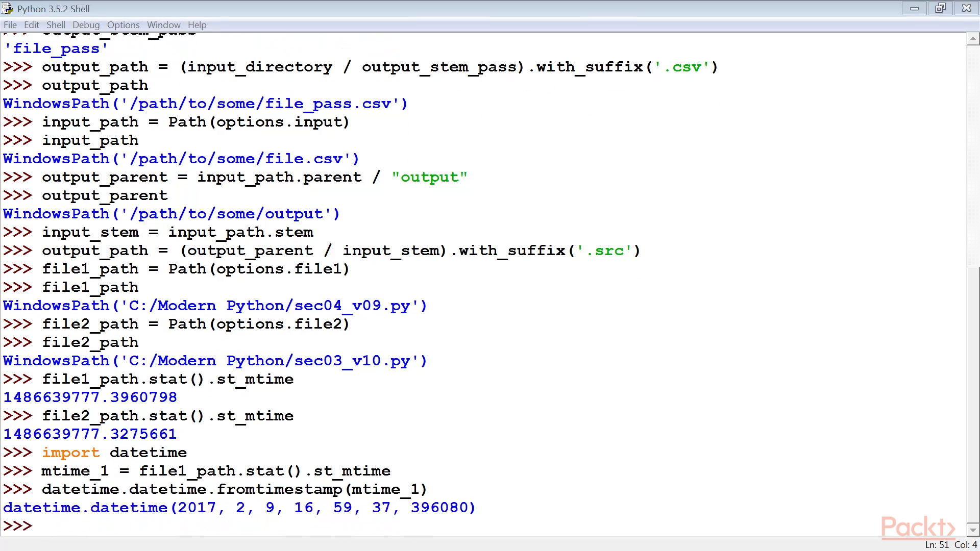
pyautogui.moveTo(232, 447)
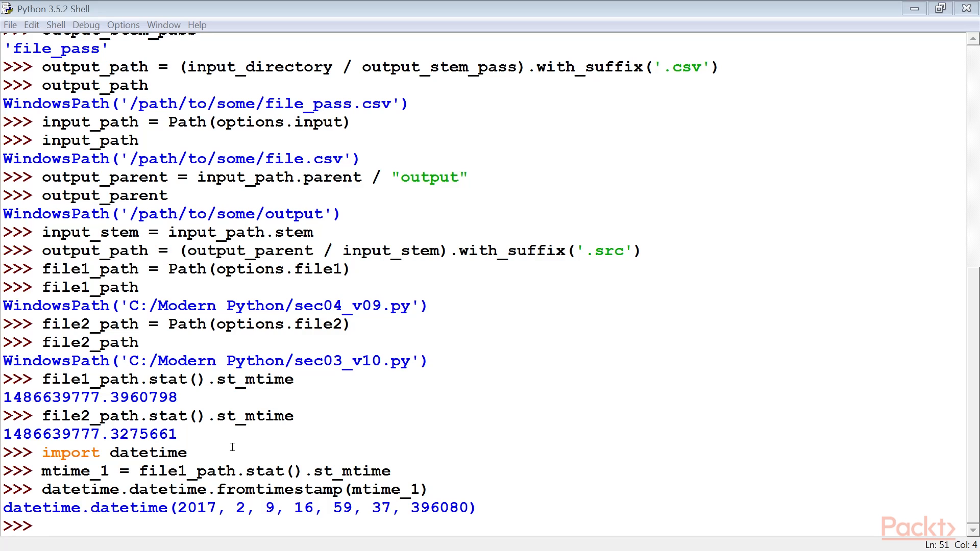
pyautogui.moveTo(344, 506)
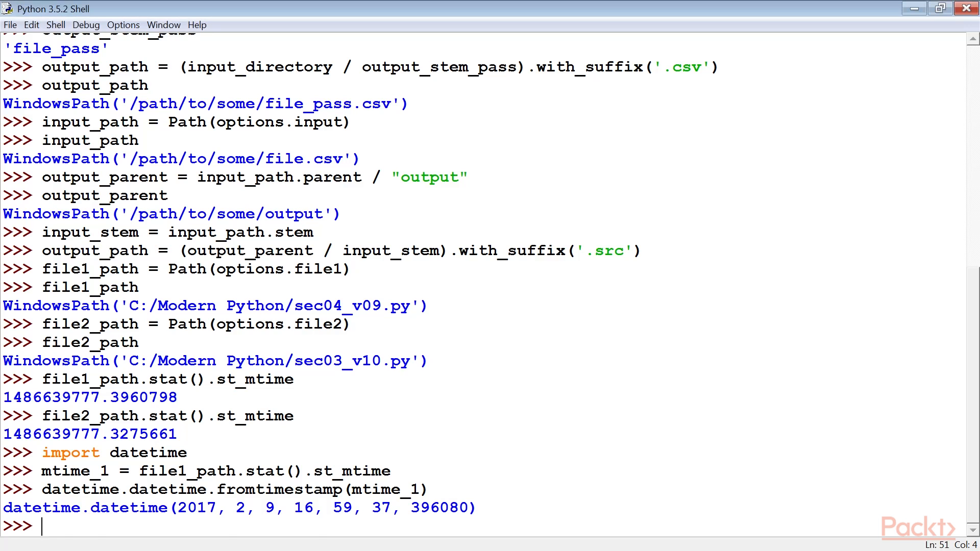
pyautogui.write('input_path = Path(options.input)')
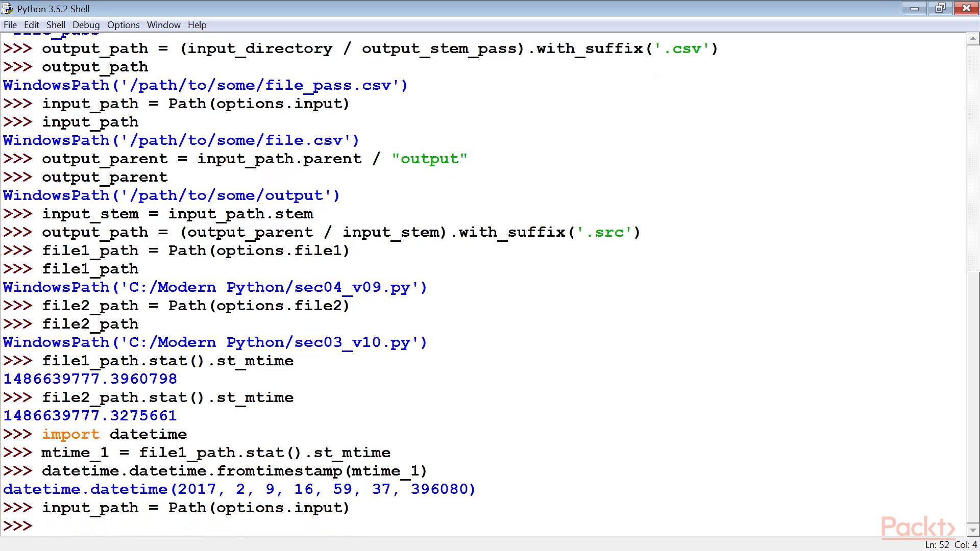
# - Evaluate input_path and highlight the input option name
pyautogui.write('input_path')
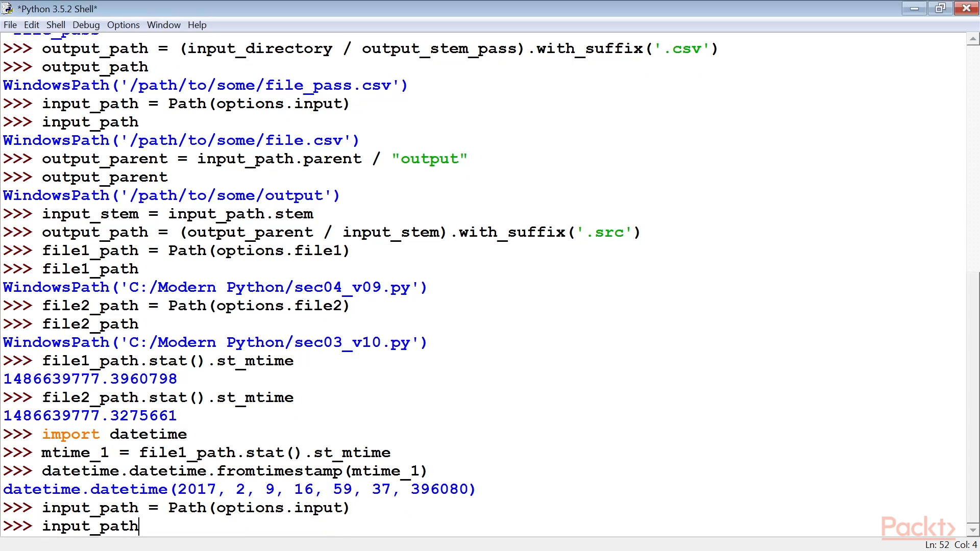
pyautogui.press('enter')
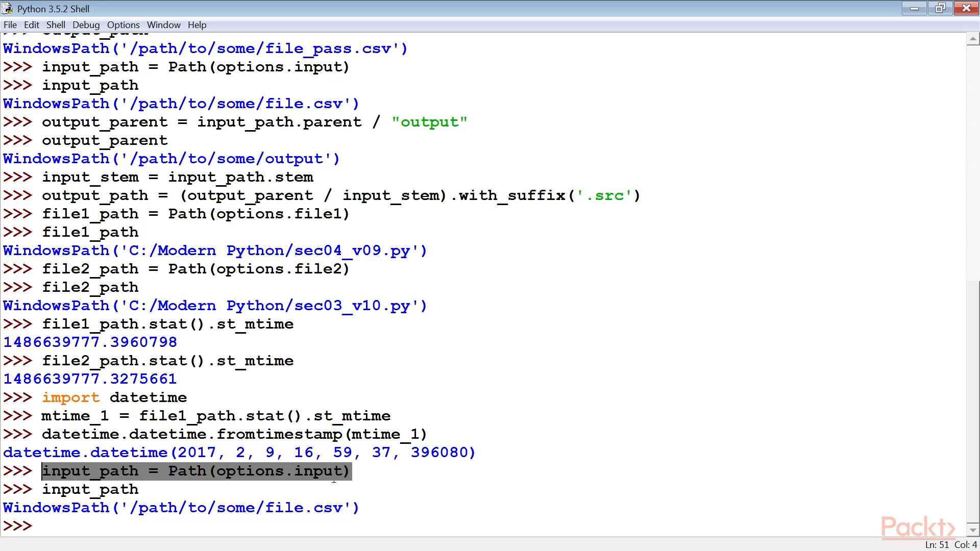
pyautogui.doubleClick(318, 471)
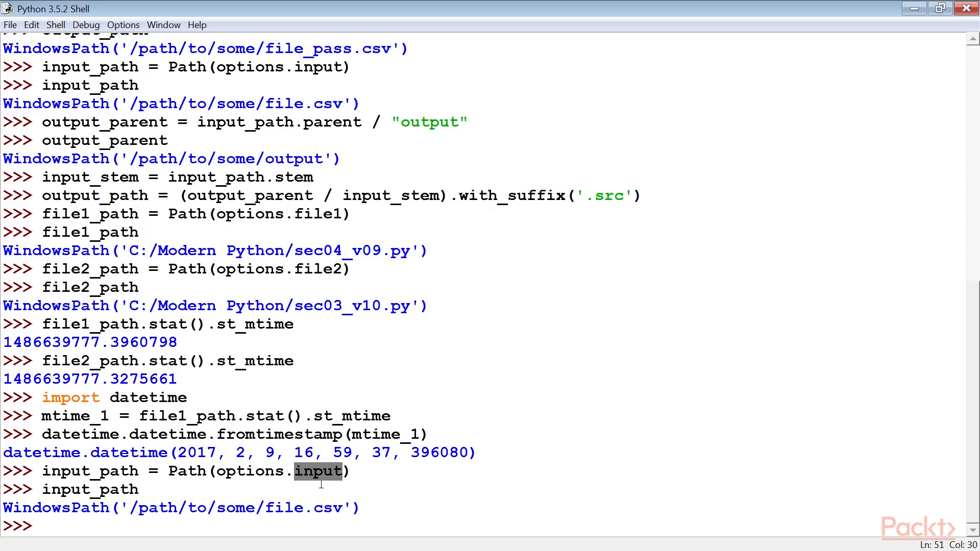
pyautogui.moveTo(376, 518)
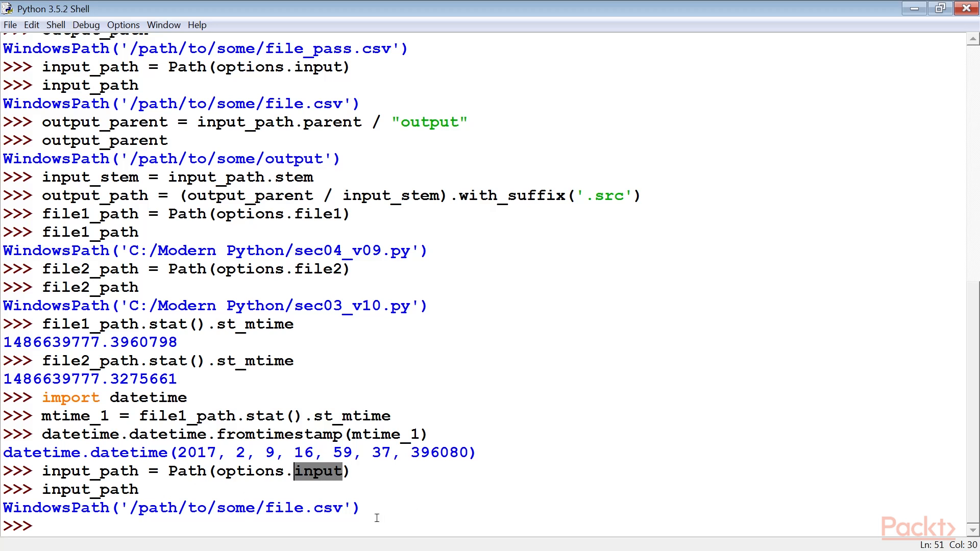
# - Run input_path.unlink() in a try block printing "File already deleted" on FileNotFoundError
pyautogui.write('try:')
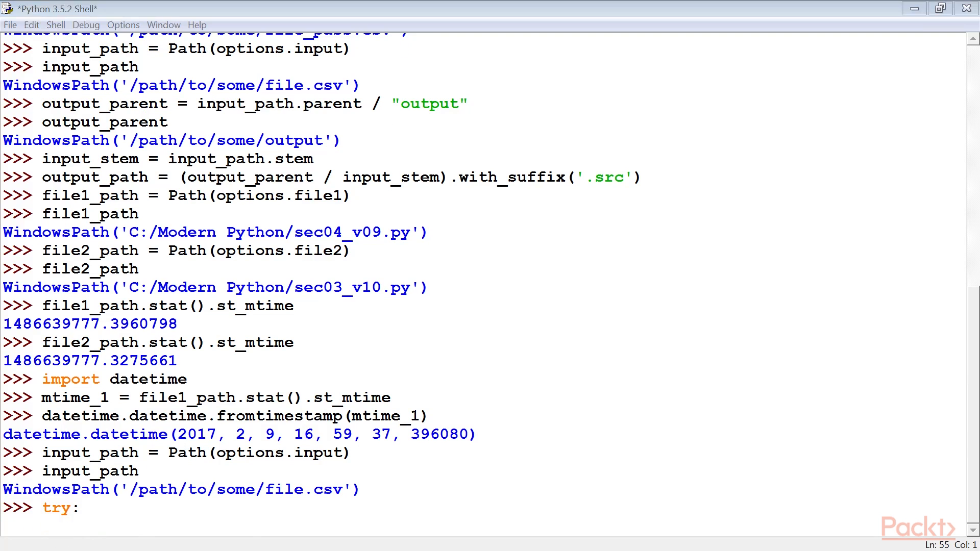
pyautogui.write('input_path.unlink()')
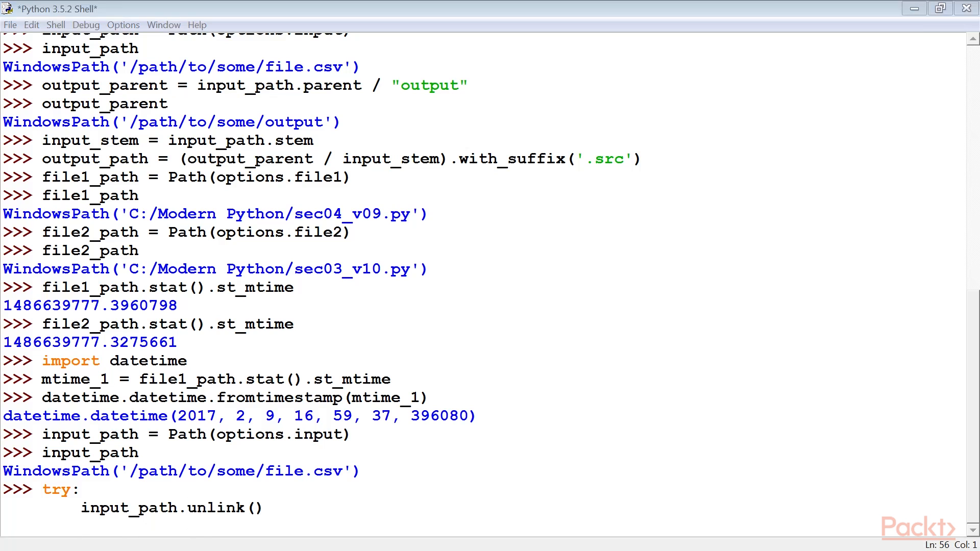
pyautogui.write('except FileNotFoundError as ex:')
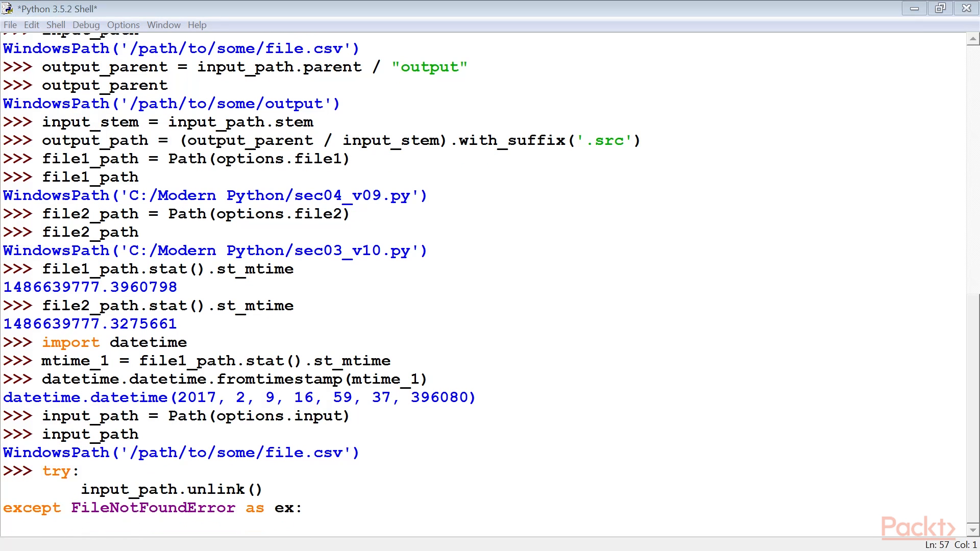
pyautogui.write('print("File already deleted")')
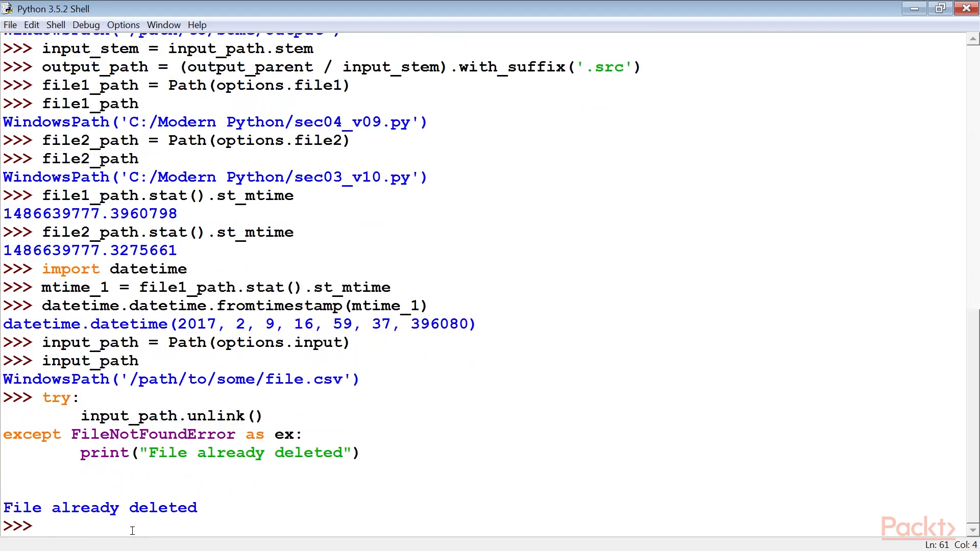
pyautogui.moveTo(294, 528)
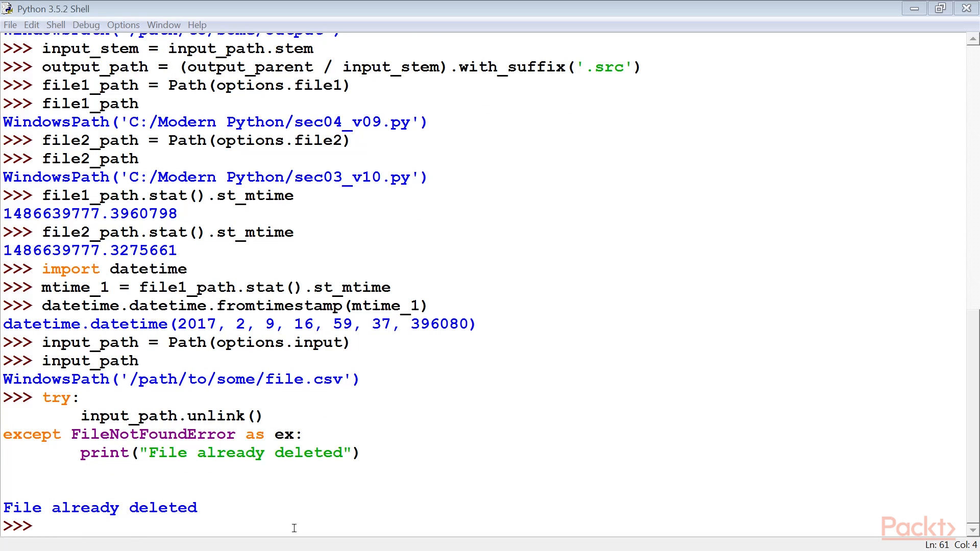
pyautogui.doubleClick(153, 435)
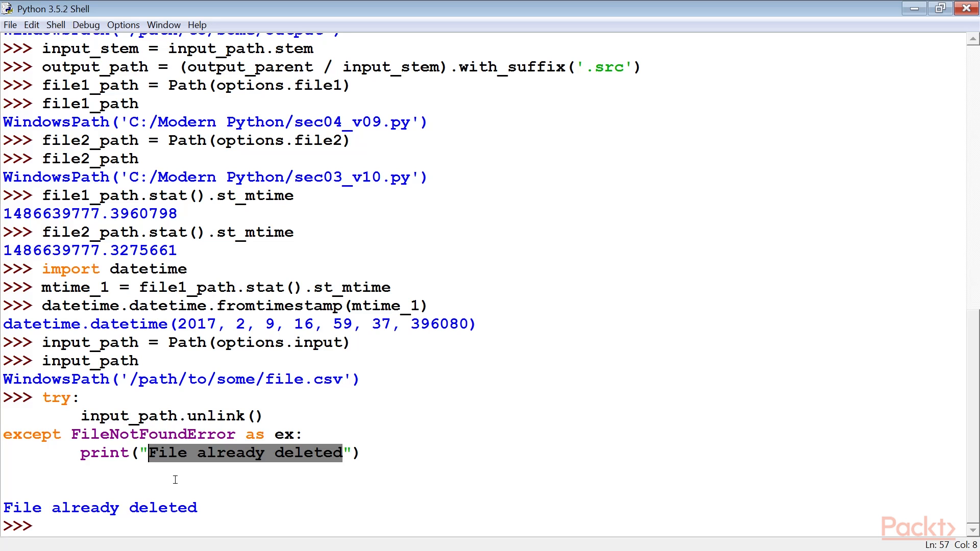
pyautogui.moveTo(204, 514)
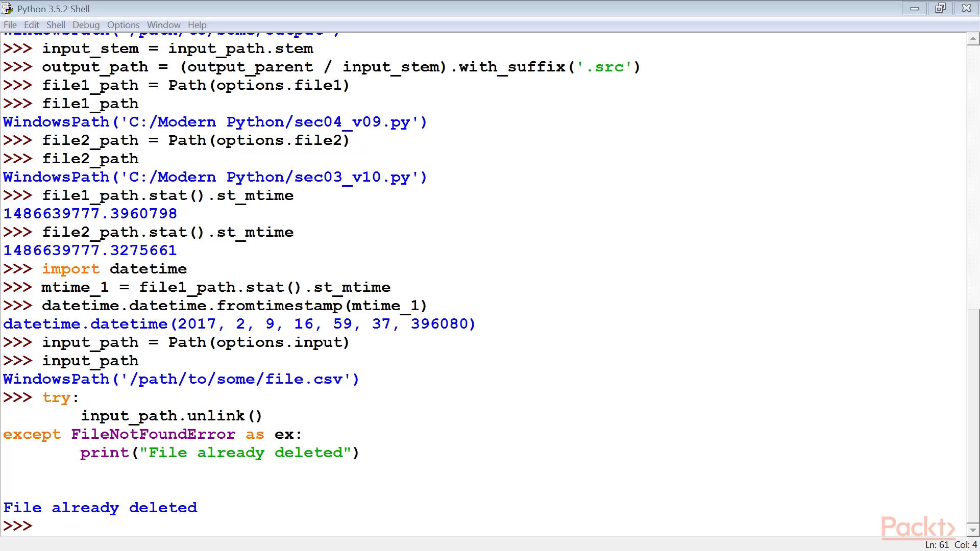
# - Set directory_path to options.file1's parent (C:/Modern Python) and type list(directory_path.glob("sec03_v*.py"))
pyautogui.write('directory_path = Path(options.file1).parent')
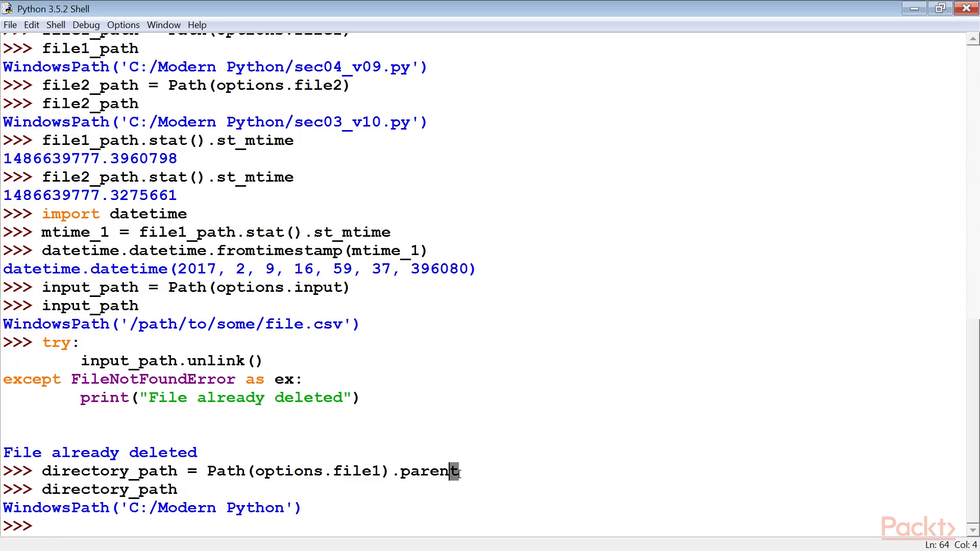
pyautogui.tripleClick(250, 470)
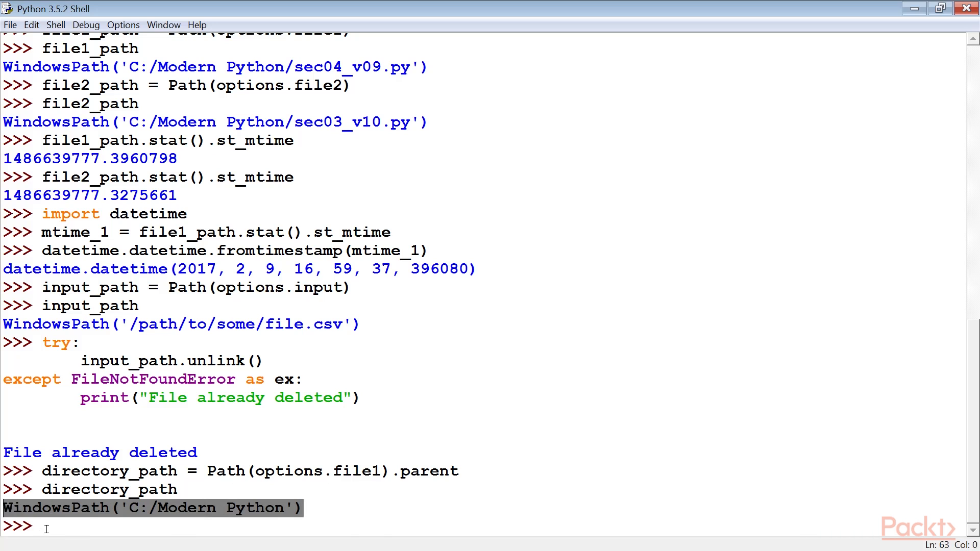
pyautogui.write('list(directory_path.glob("sec03_v*.py"))')
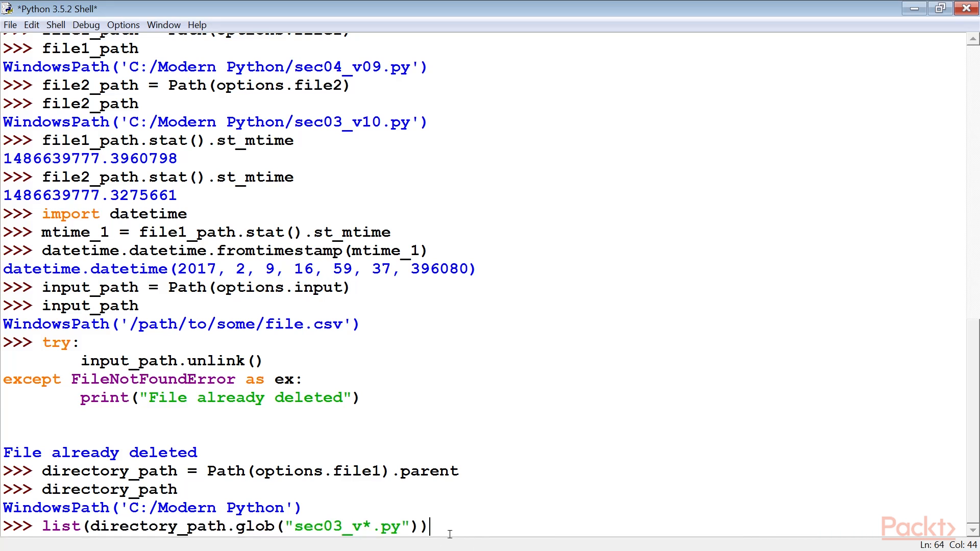
pyautogui.doubleClick(254, 526)
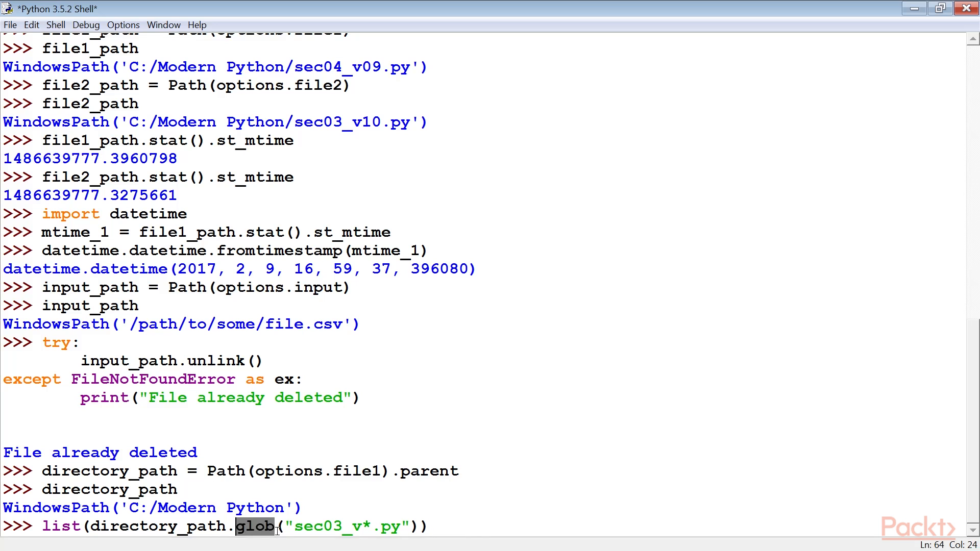
pyautogui.moveTo(330, 496)
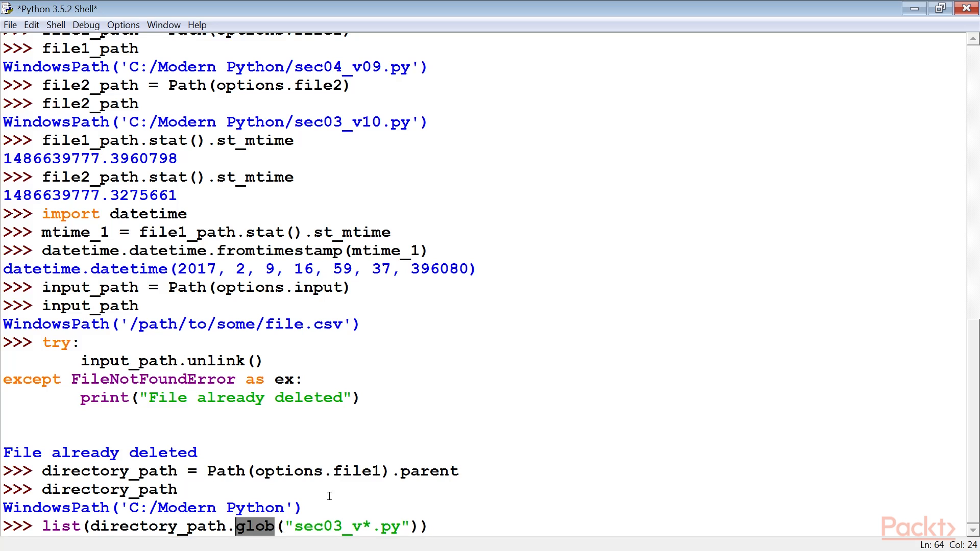